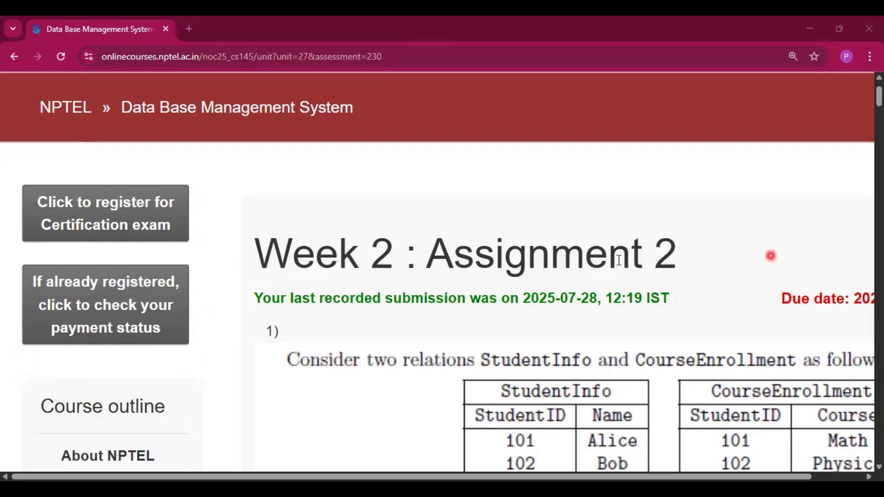
mouse_move(297, 278)
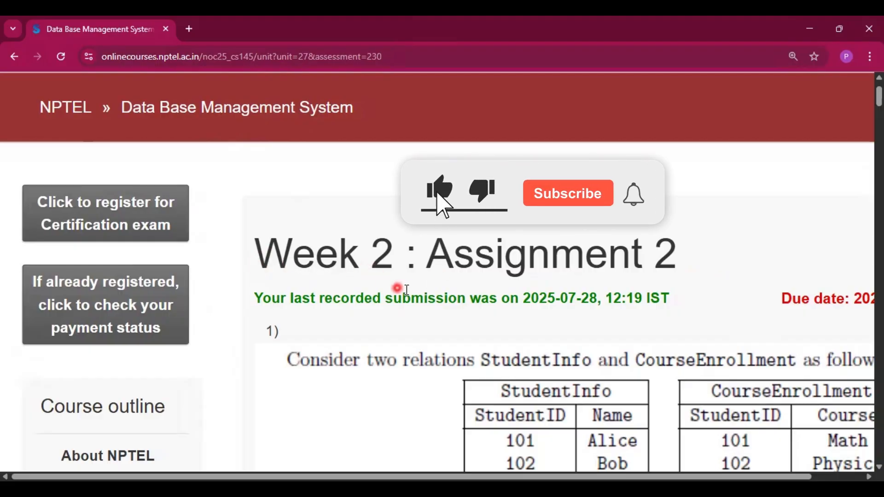
Step: Scroll down to question 1 with its StudentInfo and CourseEnrollment tables
scroll("down", 3)
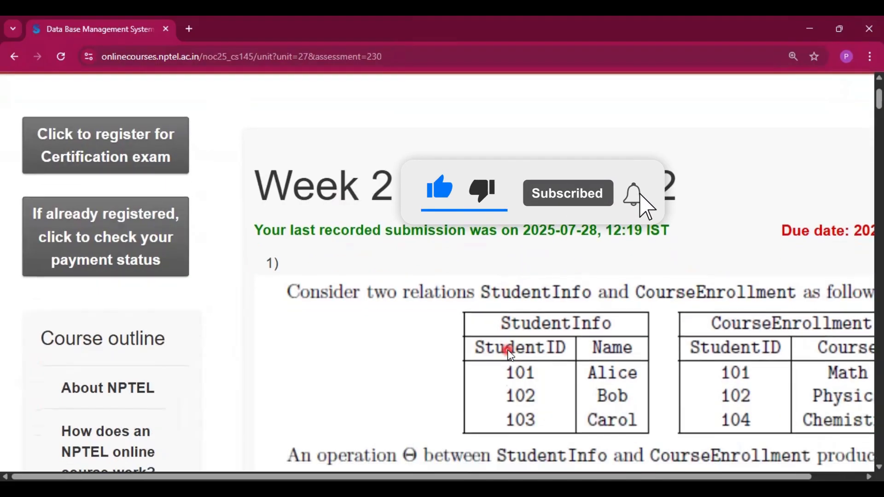
scroll("down", 3)
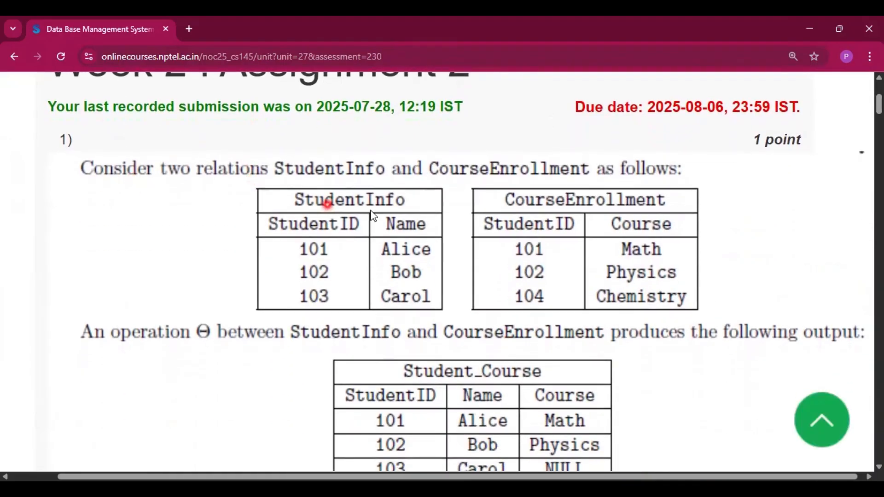
Step: Check question 1's marked answer b (natural left outer join), then reach question 2's GameInventory table
scroll("down", 3)
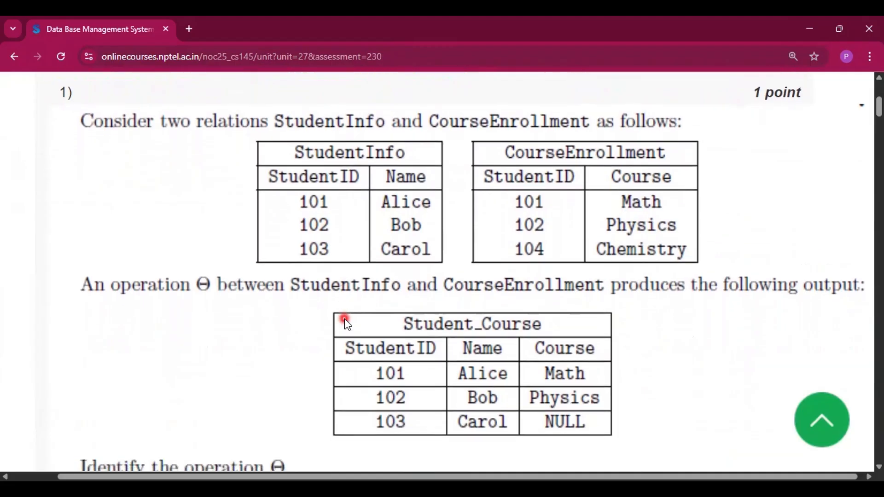
scroll("down", 3)
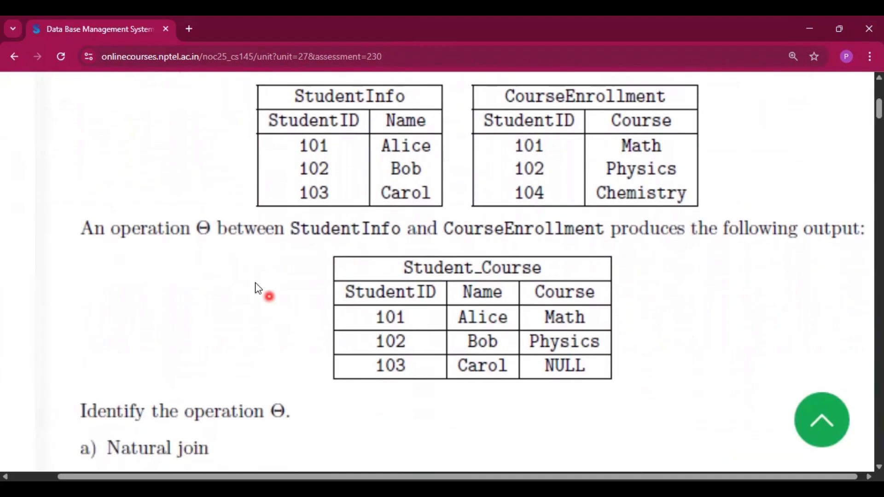
mouse_move(565, 272)
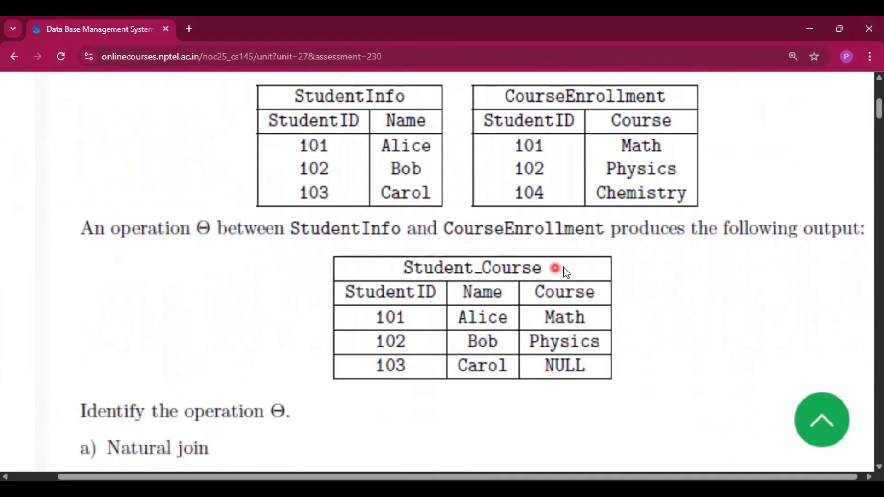
scroll("down", 3)
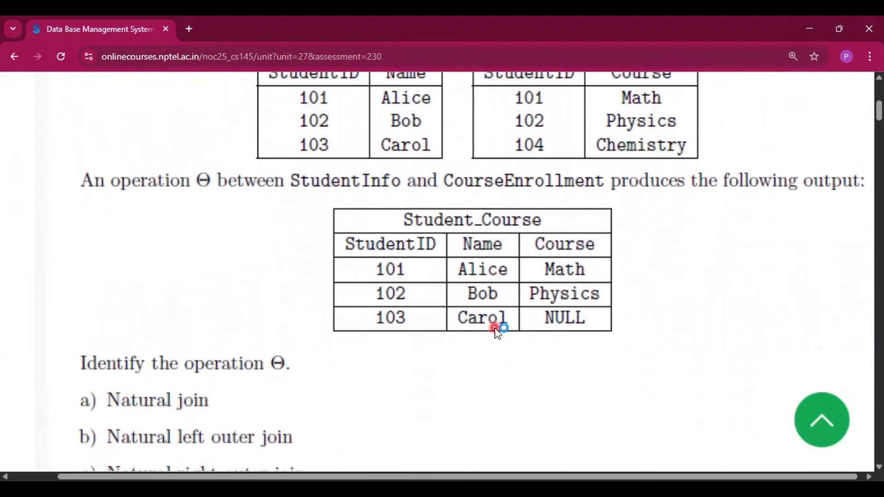
scroll("down", 3)
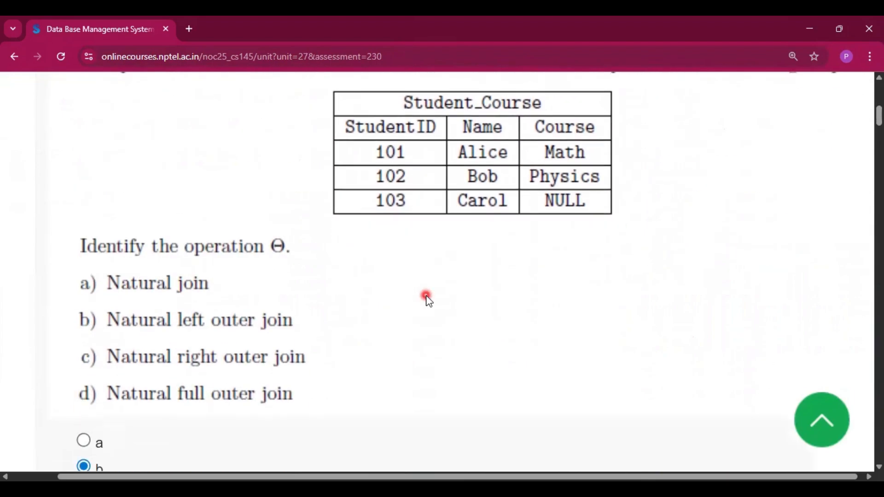
scroll("down", 3)
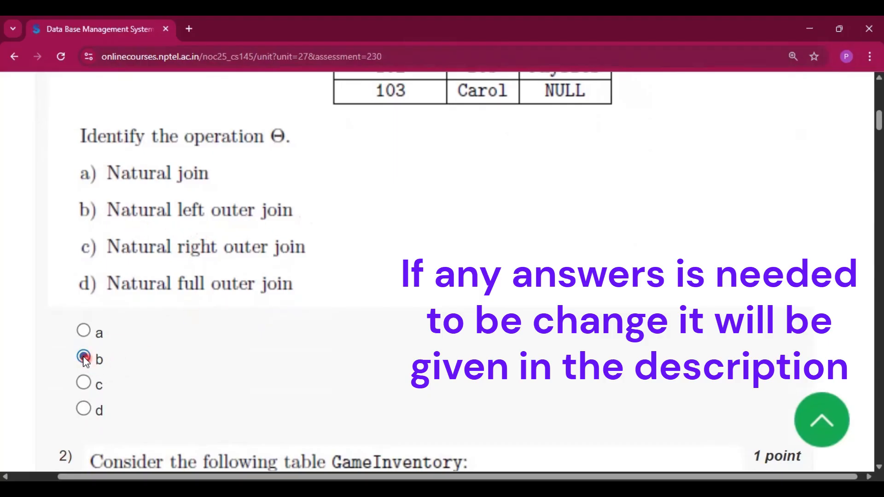
scroll("up", 3)
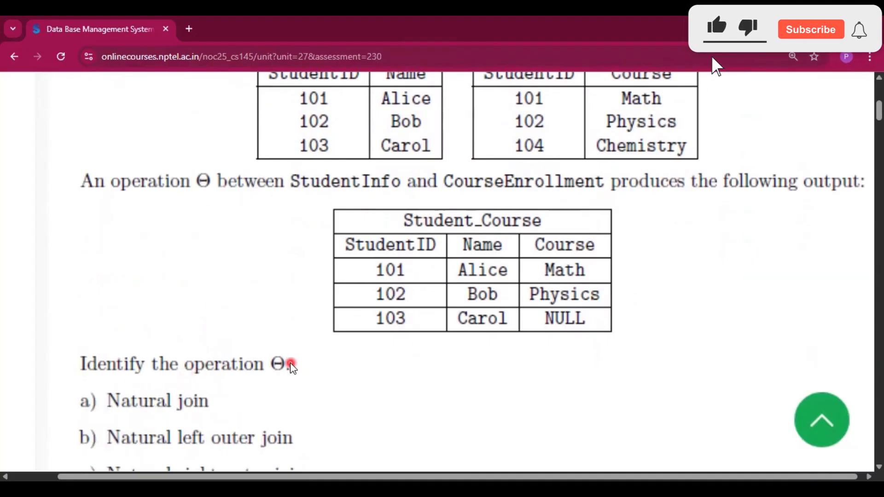
scroll("up", 3)
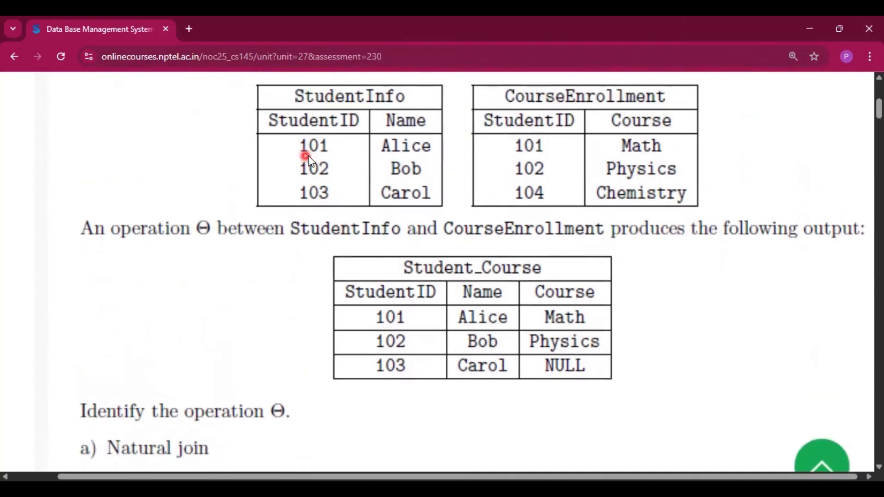
mouse_move(406, 163)
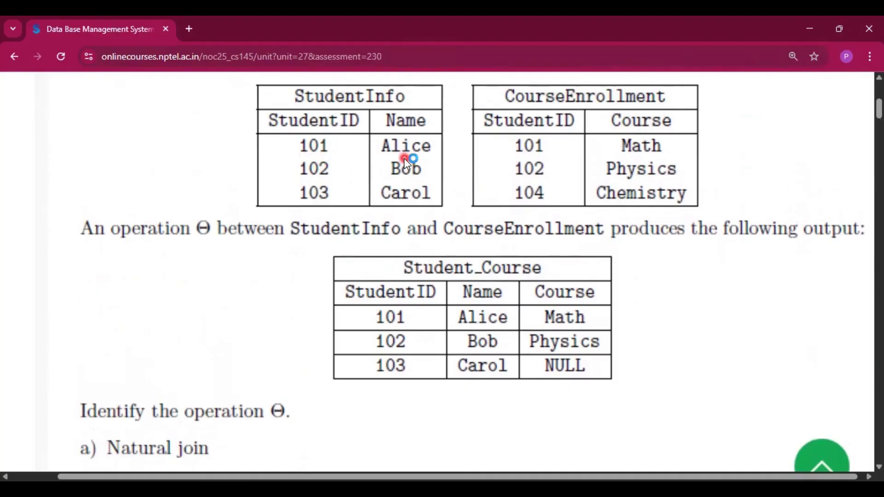
mouse_move(332, 361)
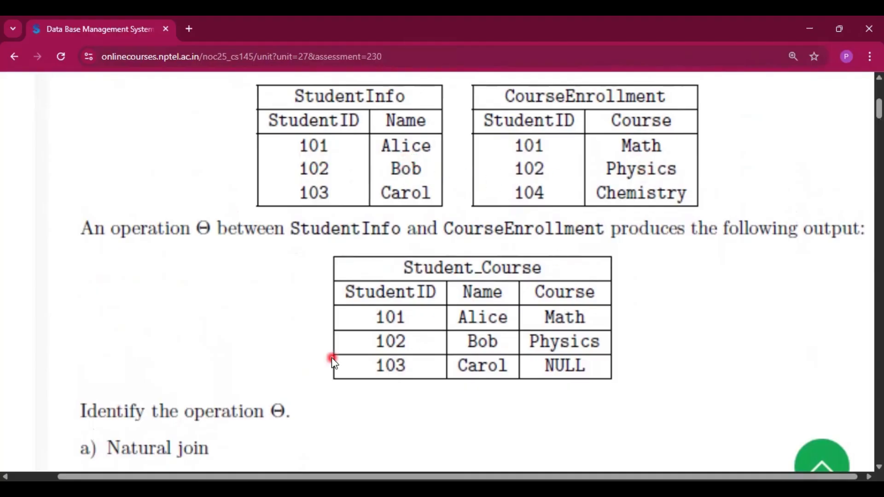
scroll("down", 3)
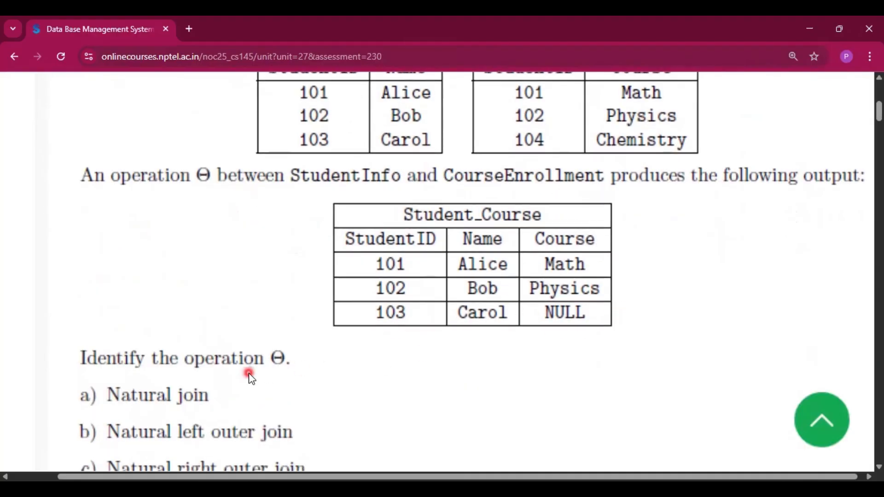
scroll("down", 3)
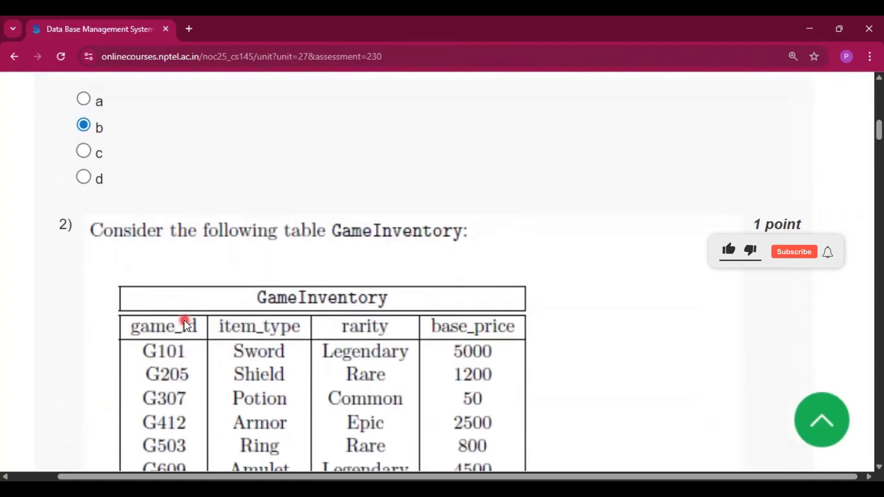
Step: Mark option c (3 tuples) for question 2's GameInventory tuple-count query
scroll("down", 3)
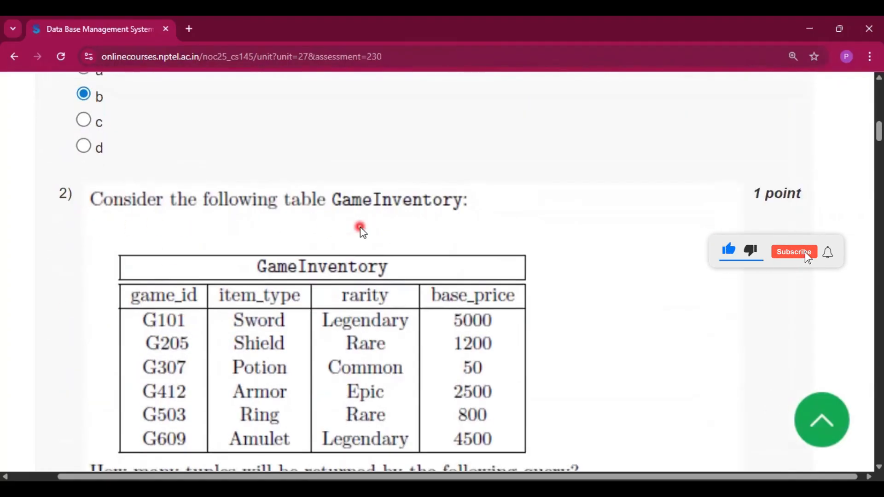
scroll("down", 3)
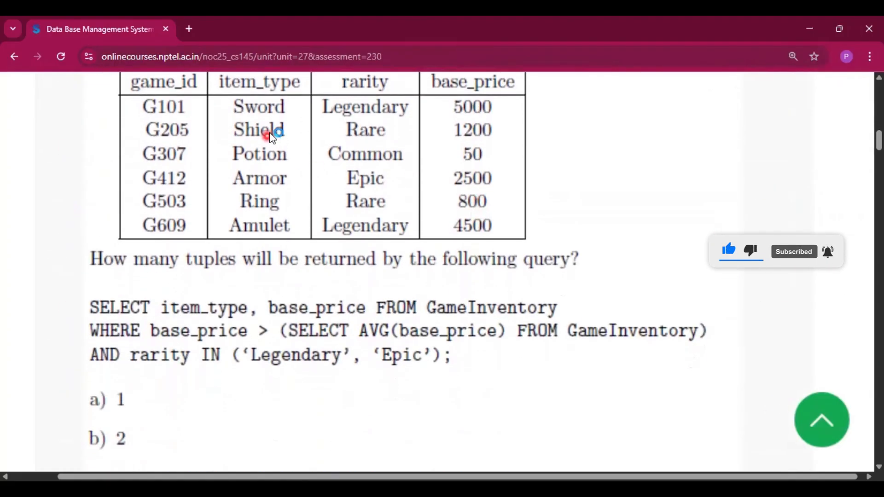
mouse_move(483, 287)
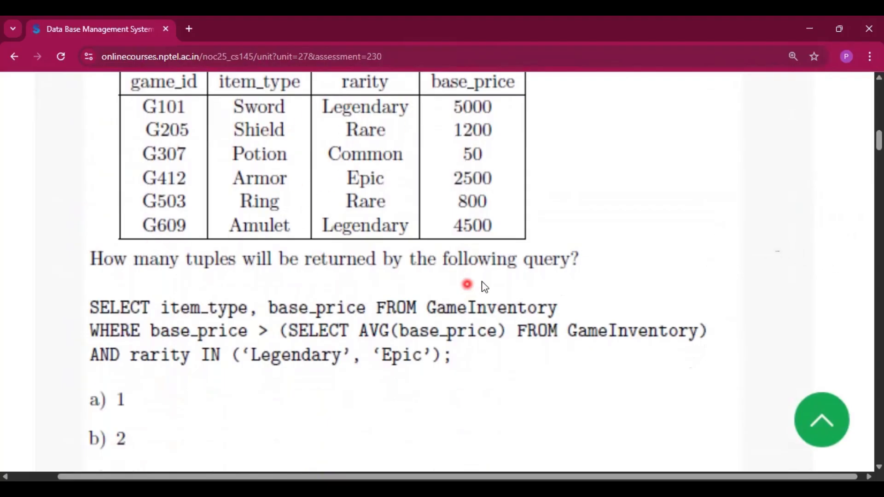
scroll("down", 3)
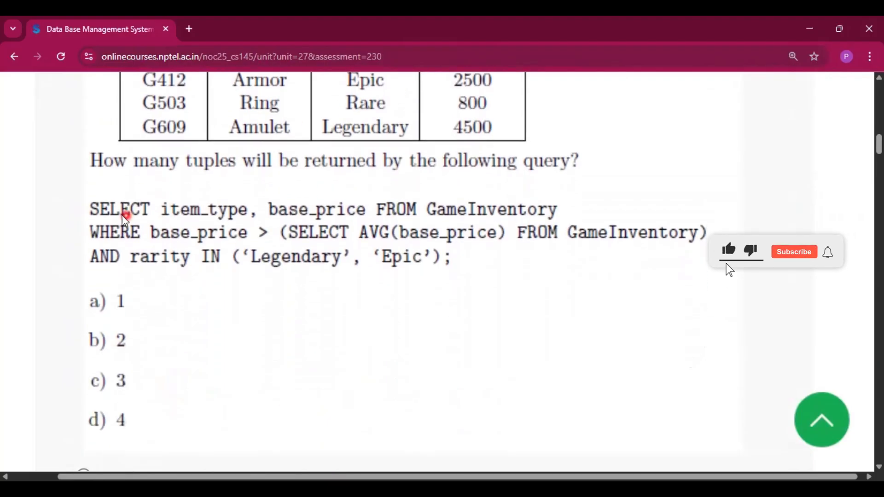
left_click(793, 252)
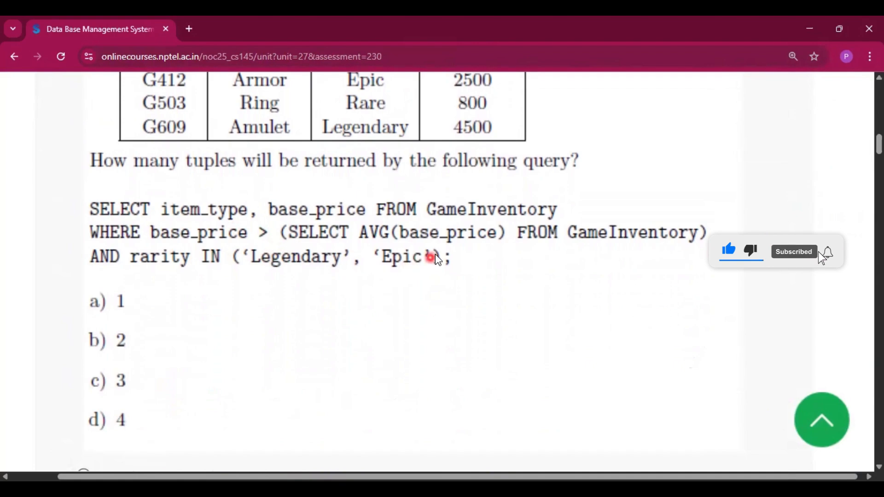
scroll("up", 3)
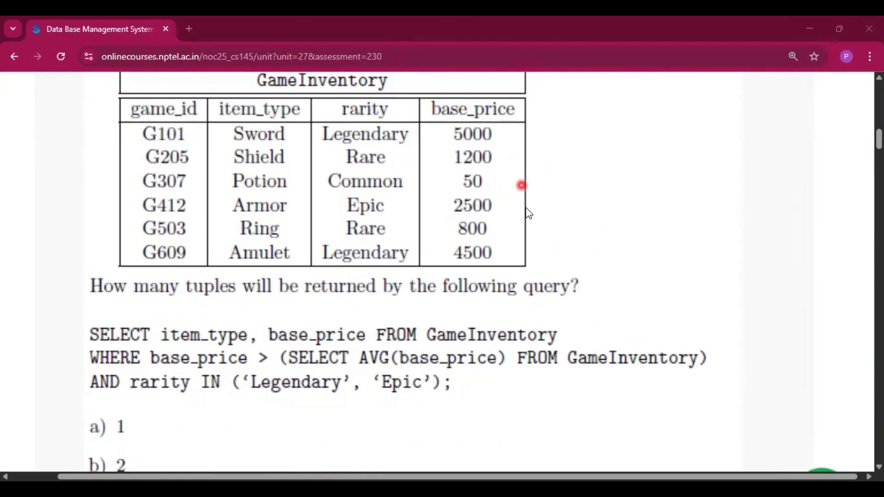
mouse_move(508, 276)
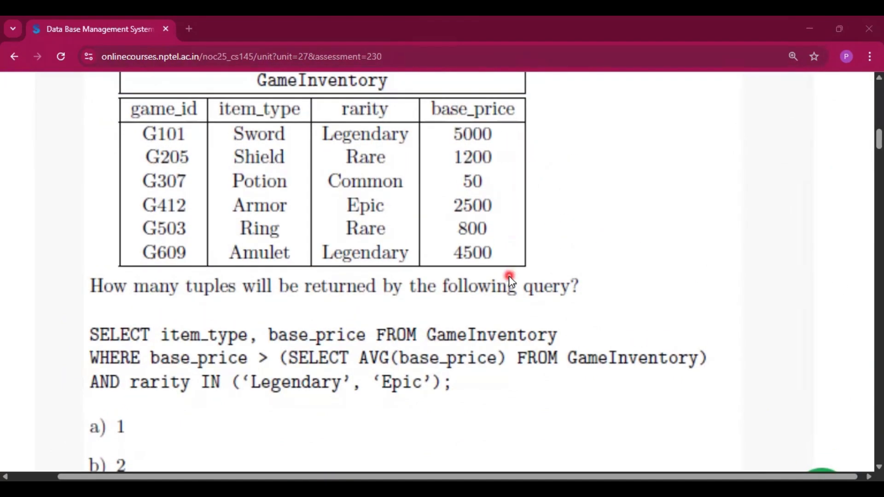
mouse_move(506, 322)
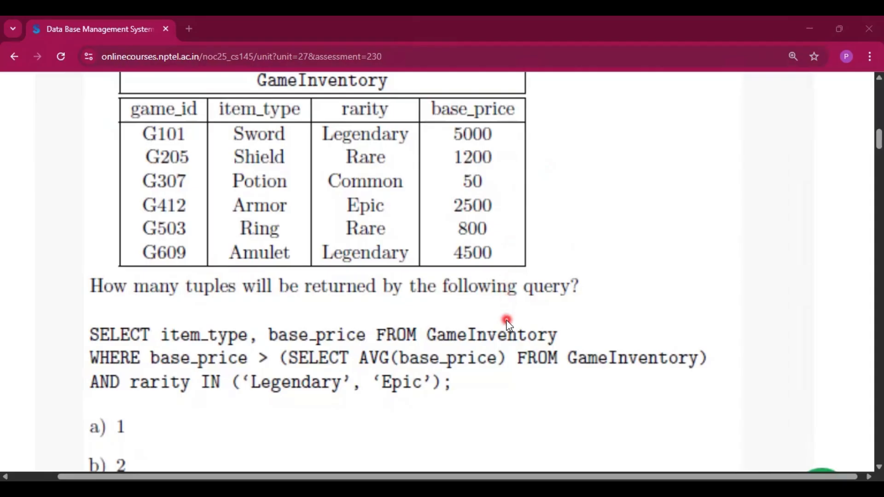
mouse_move(266, 358)
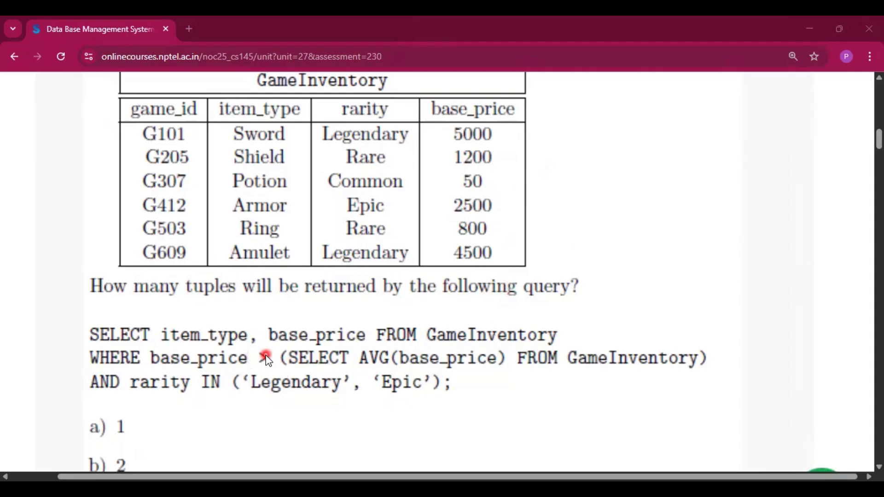
mouse_move(467, 377)
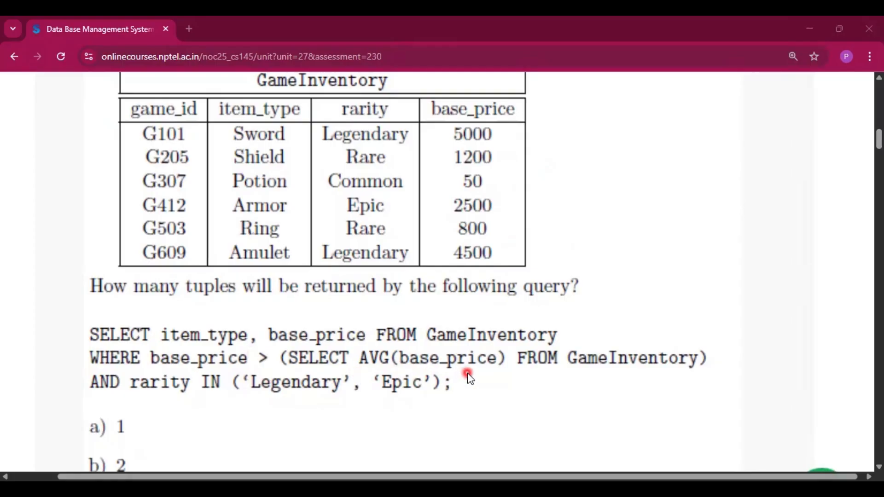
mouse_move(477, 163)
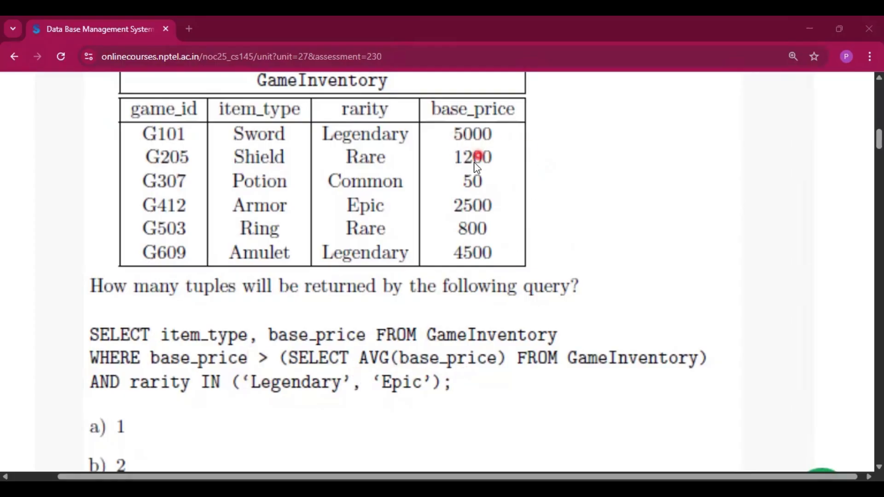
mouse_move(211, 206)
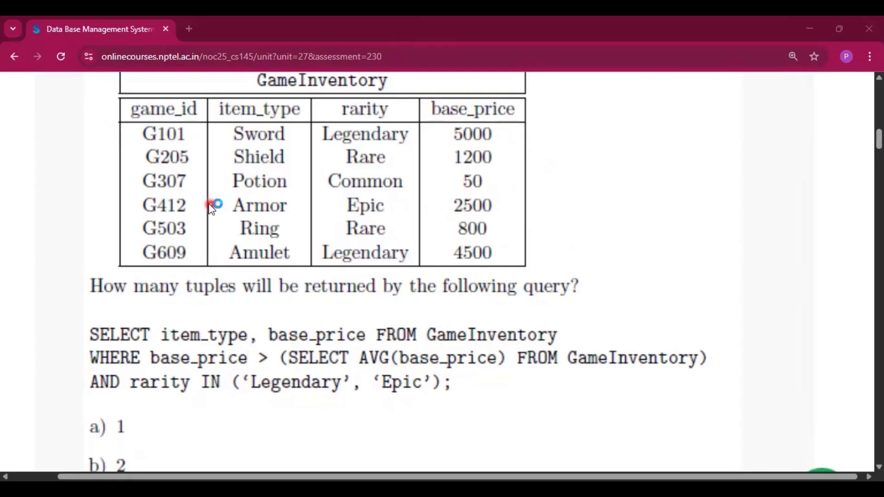
mouse_move(158, 269)
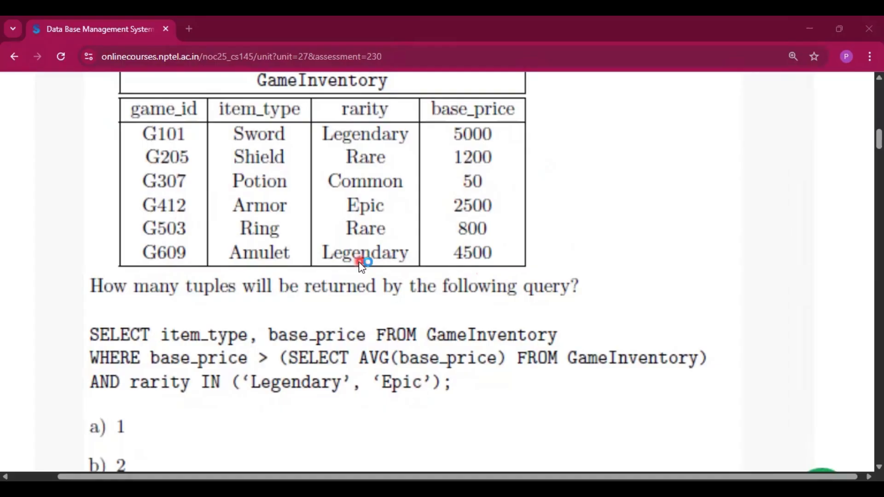
mouse_move(191, 219)
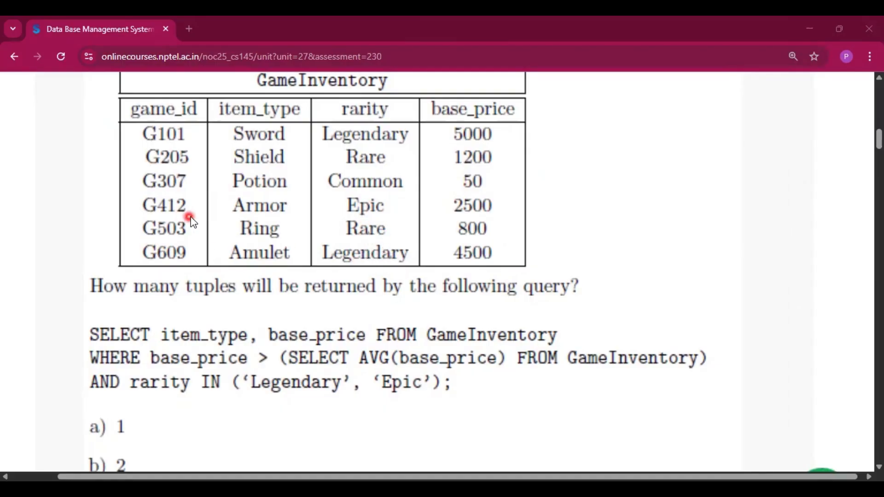
mouse_move(216, 269)
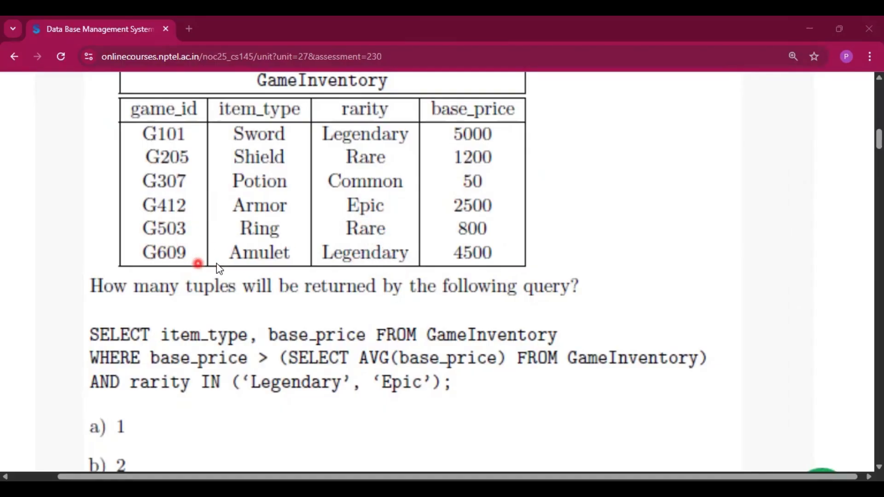
mouse_move(319, 125)
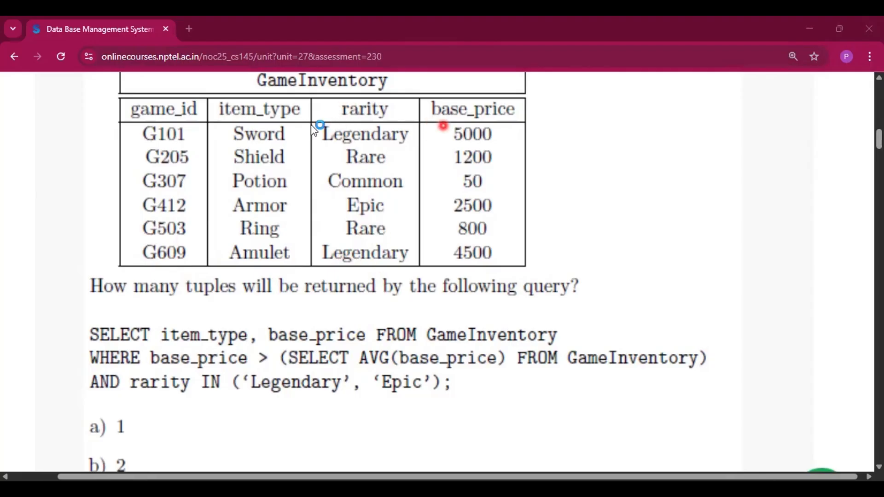
mouse_move(369, 141)
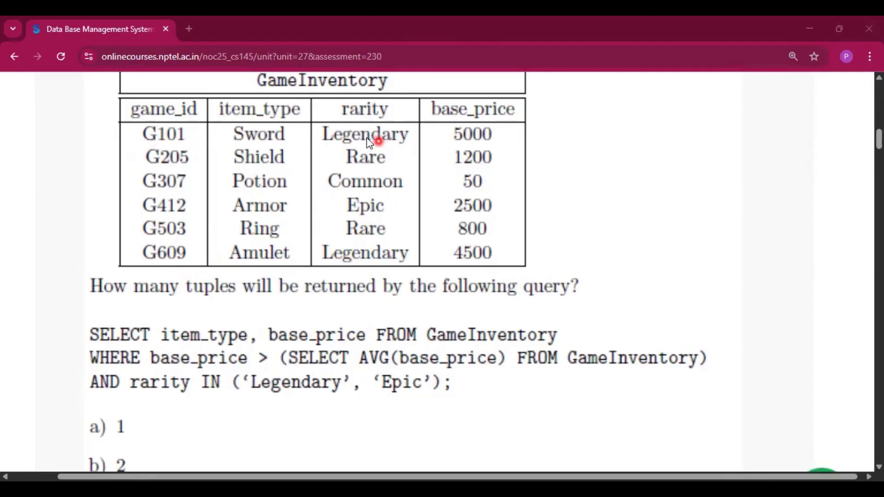
mouse_move(282, 437)
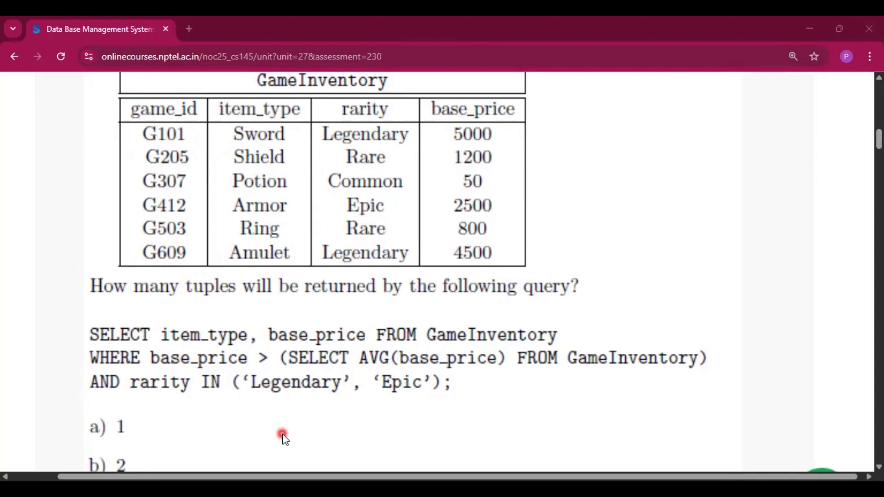
scroll("down", 3)
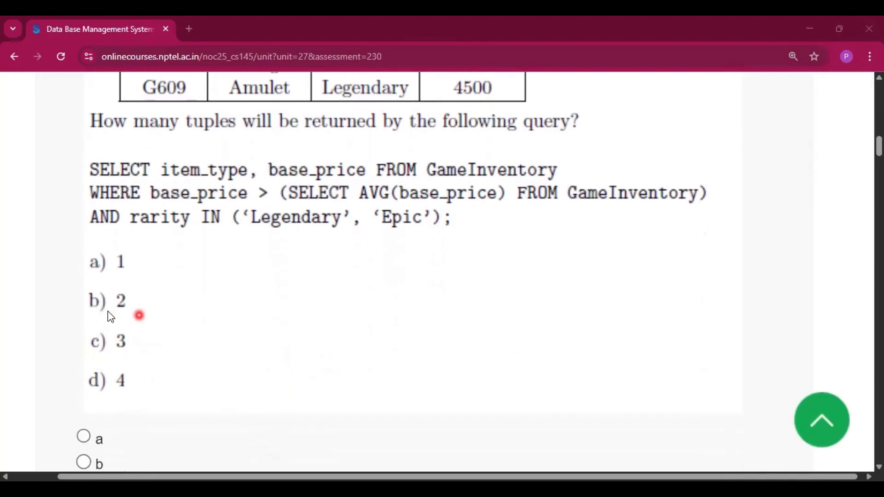
scroll("down", 3)
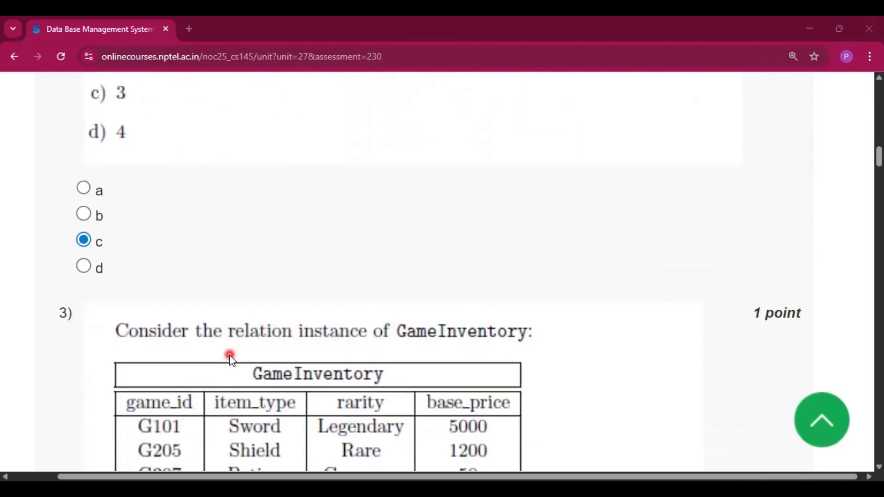
Step: Move past question 3 with answer d (G503) marked, reaching question 4 on EmployeeProjects
scroll("down", 3)
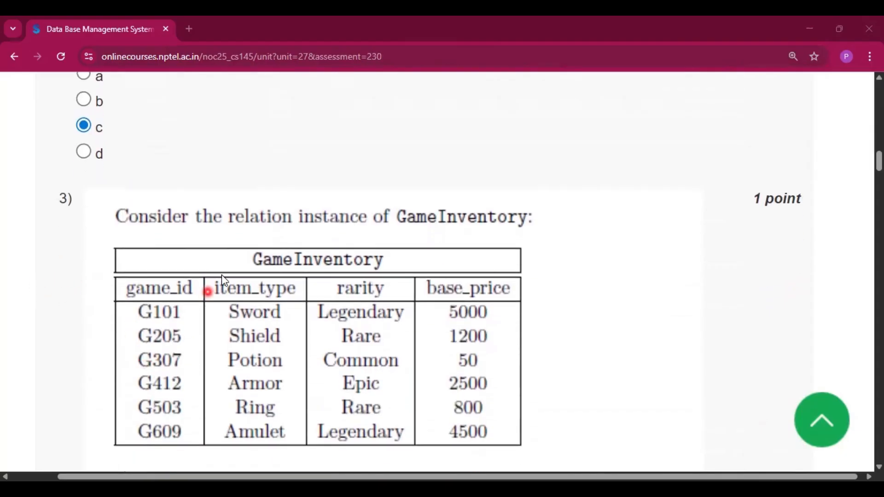
scroll("down", 3)
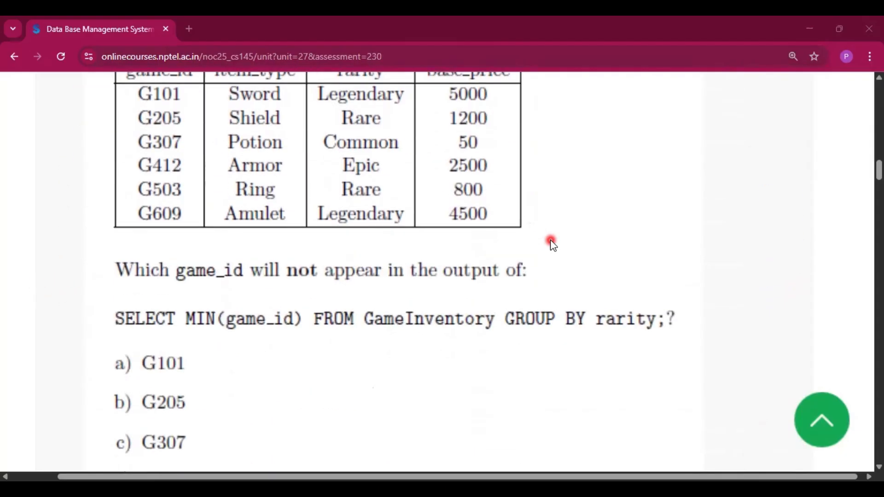
scroll("down", 3)
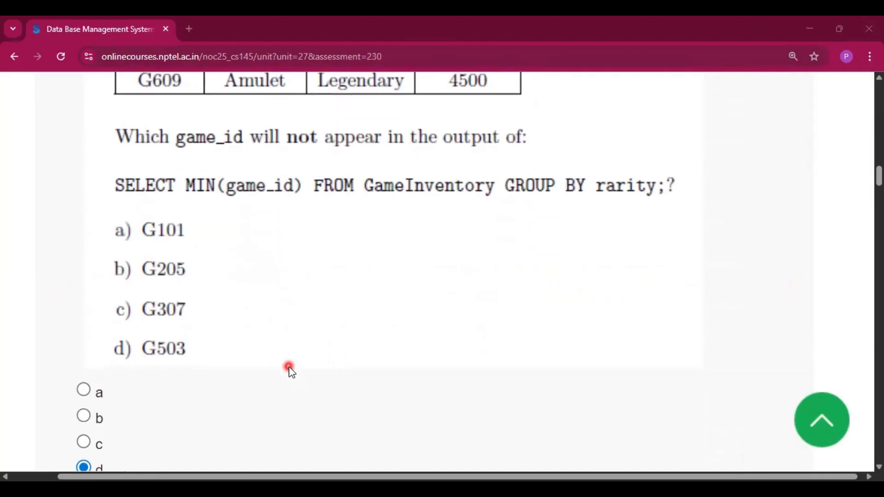
scroll("down", 3)
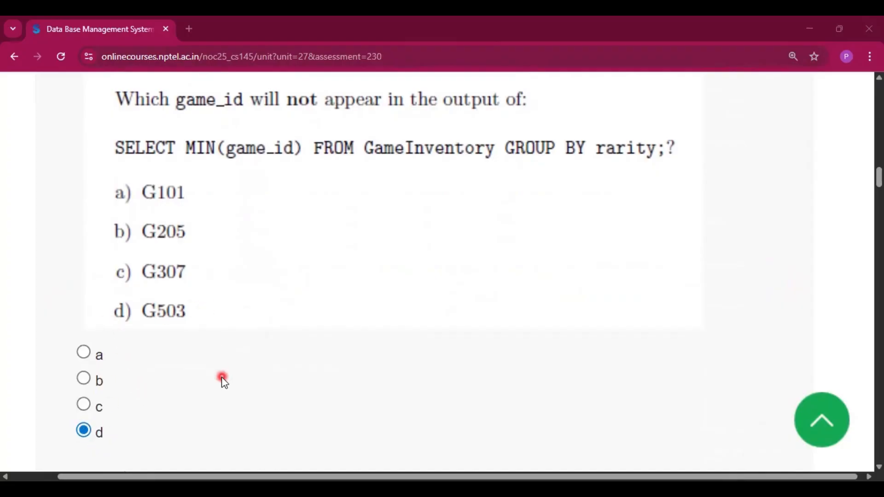
scroll("down", 3)
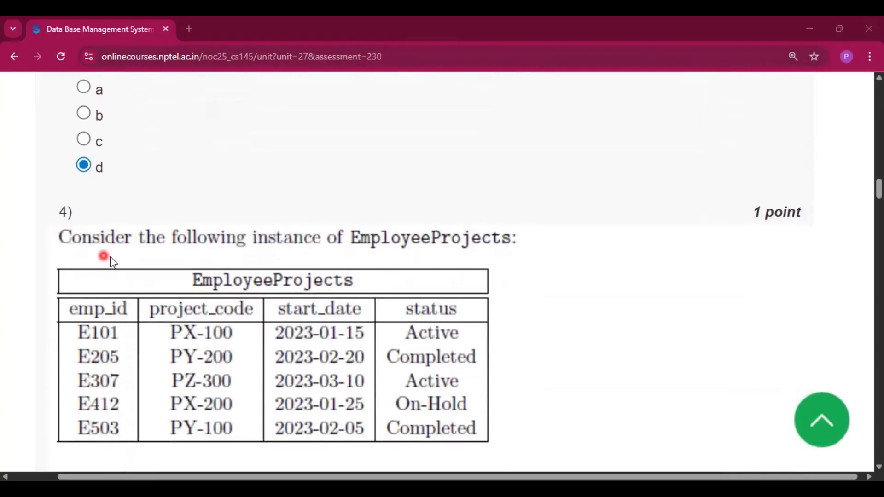
mouse_move(473, 253)
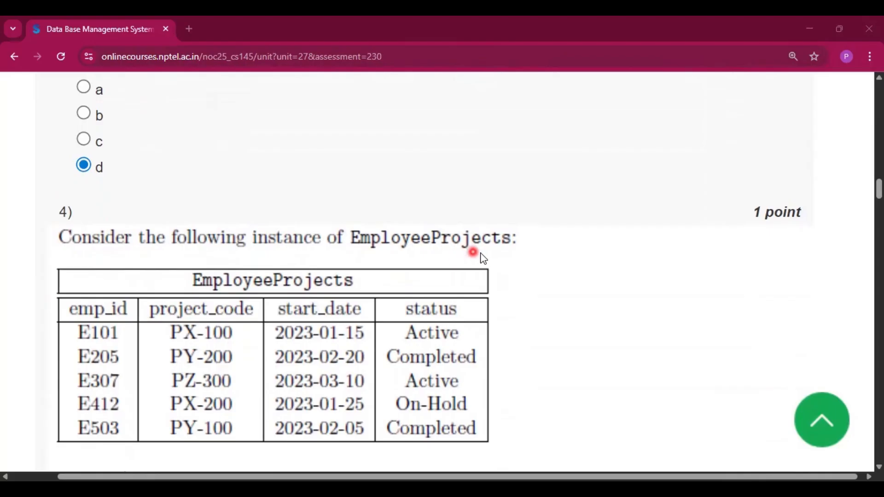
Step: Mark E307 (option c) for question 4's EmployeeProjects query comparison
scroll("down", 3)
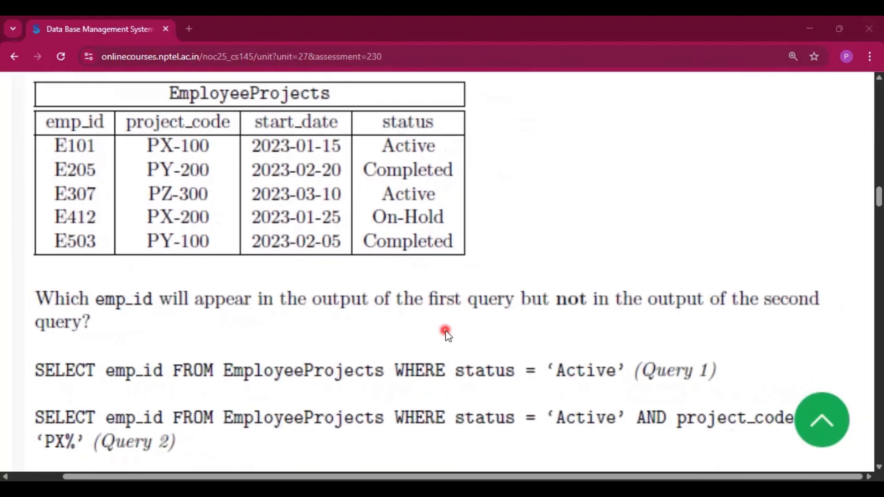
mouse_move(598, 330)
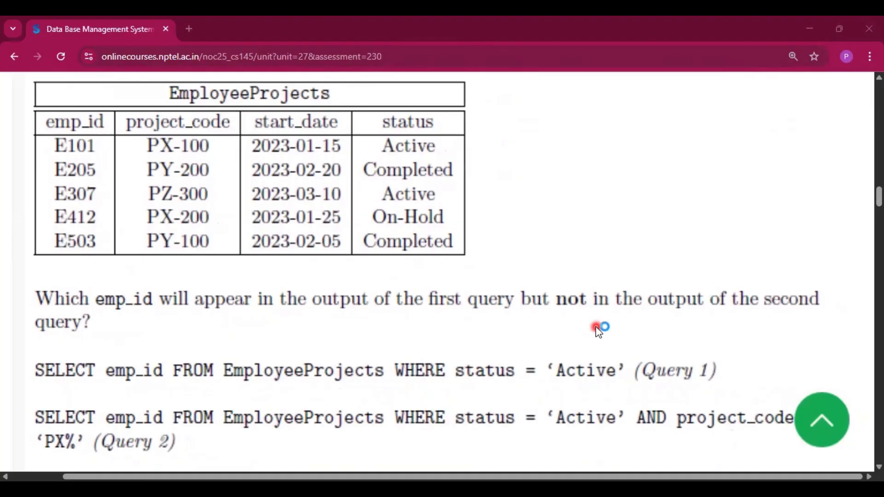
scroll("down", 3)
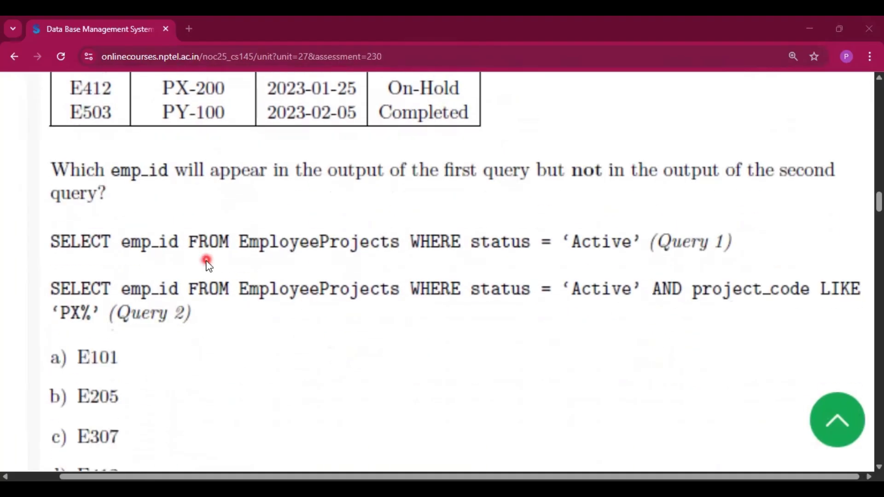
scroll("down", 3)
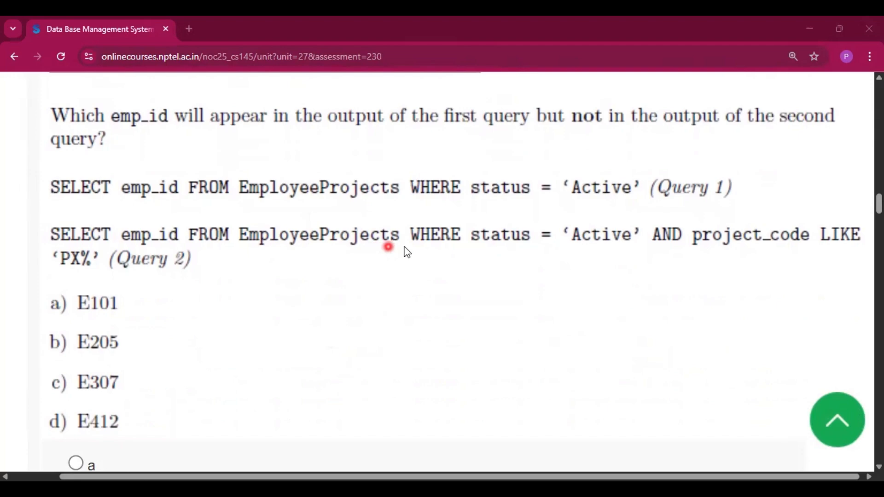
mouse_move(781, 261)
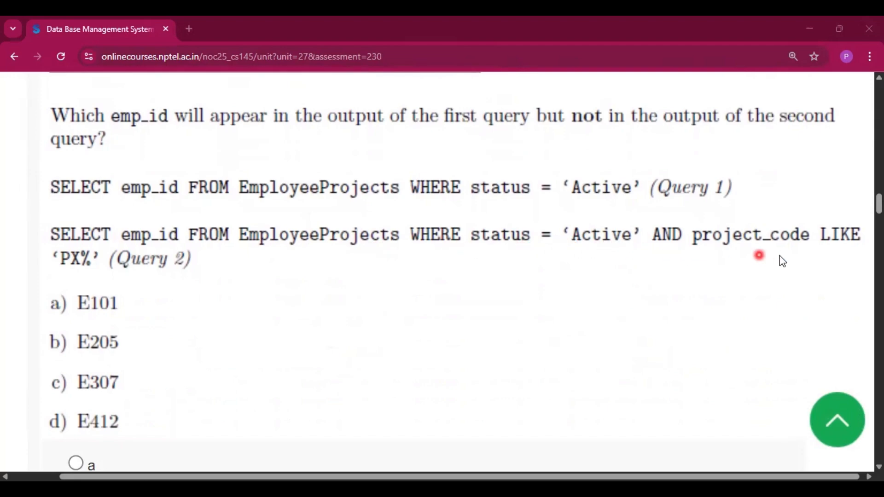
scroll("down", 3)
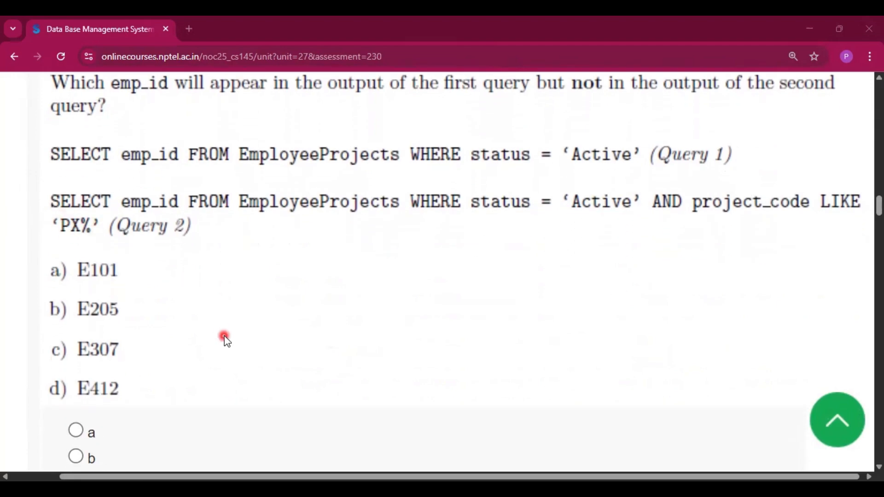
left_click(75, 354)
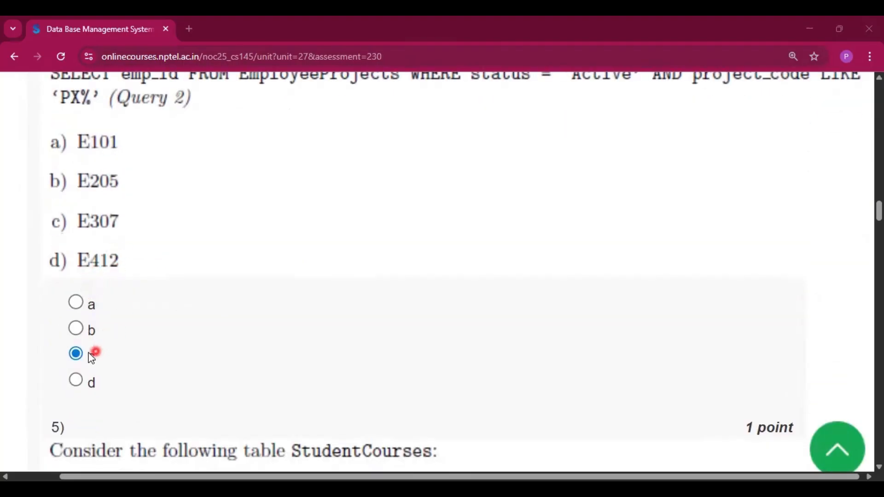
scroll("down", 3)
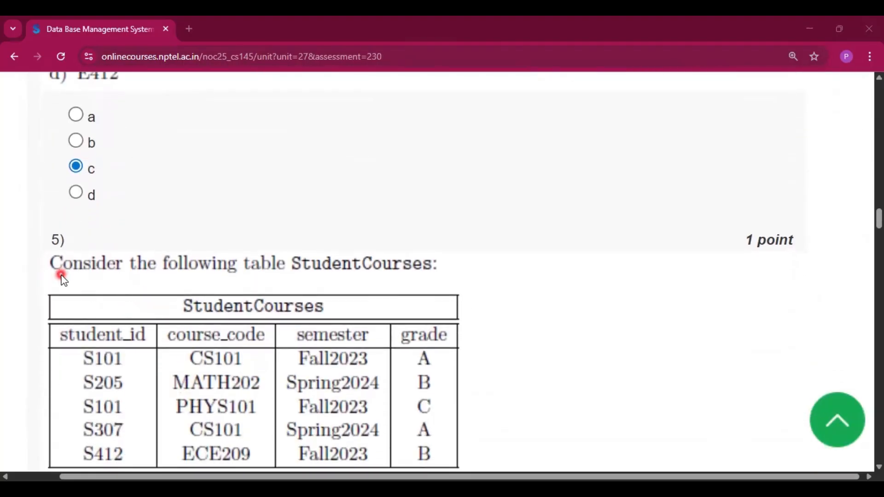
Step: Mark CS101 (option d) for question 5's StudentCourses query comparison
scroll("down", 3)
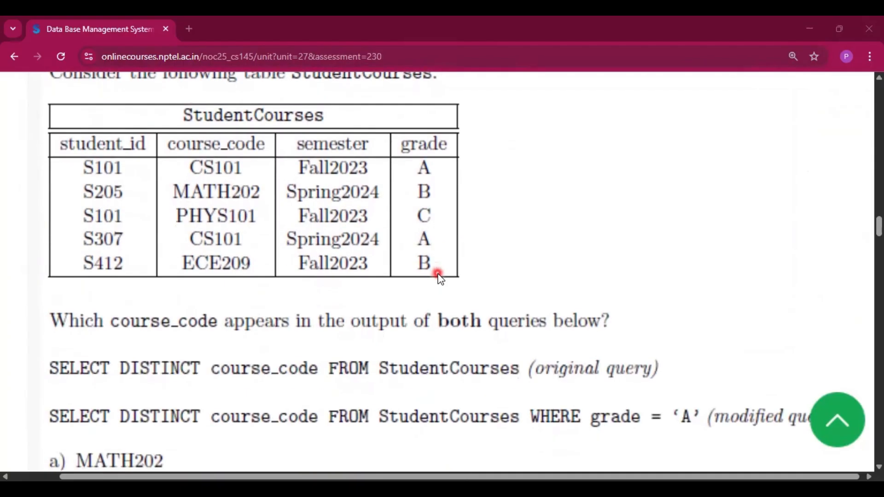
scroll("down", 3)
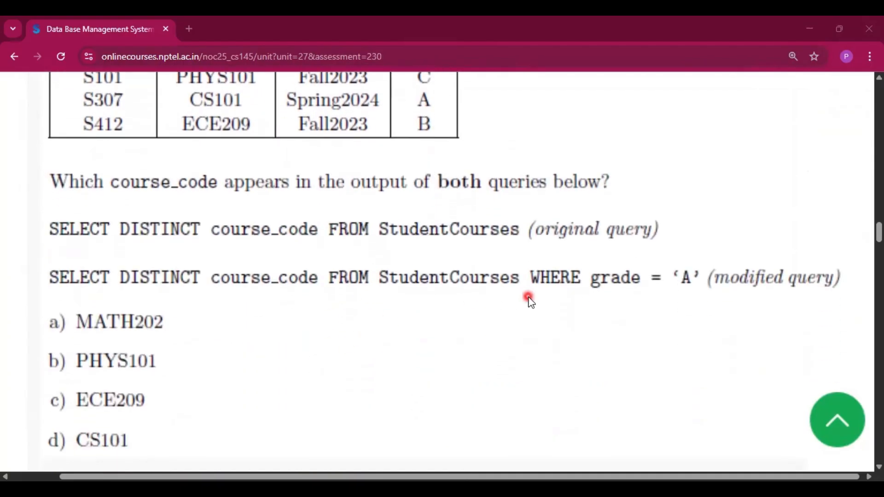
mouse_move(326, 406)
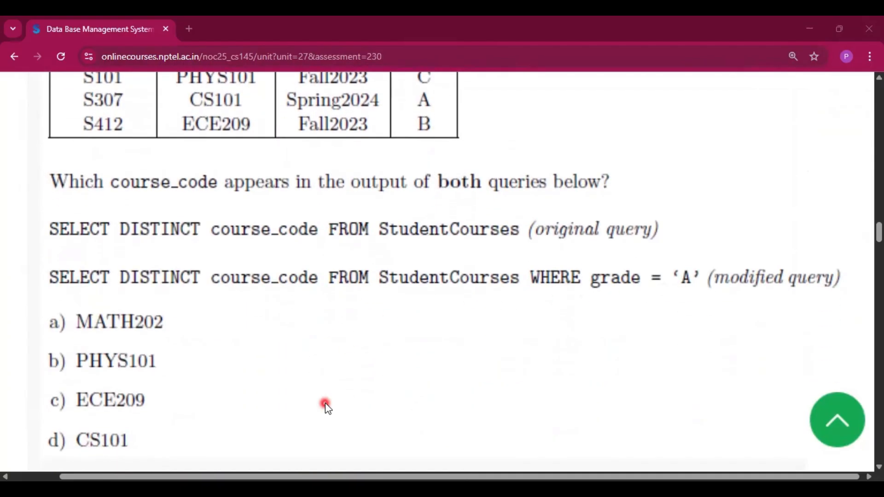
left_click(75, 430)
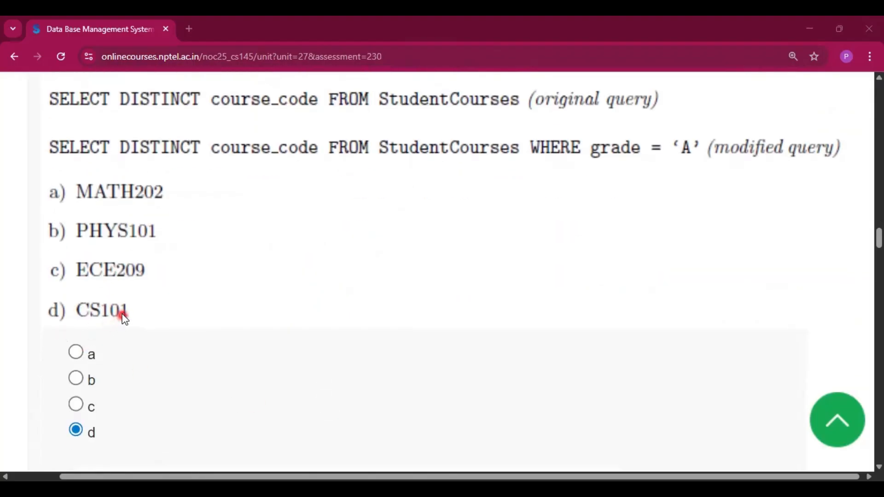
scroll("down", 3)
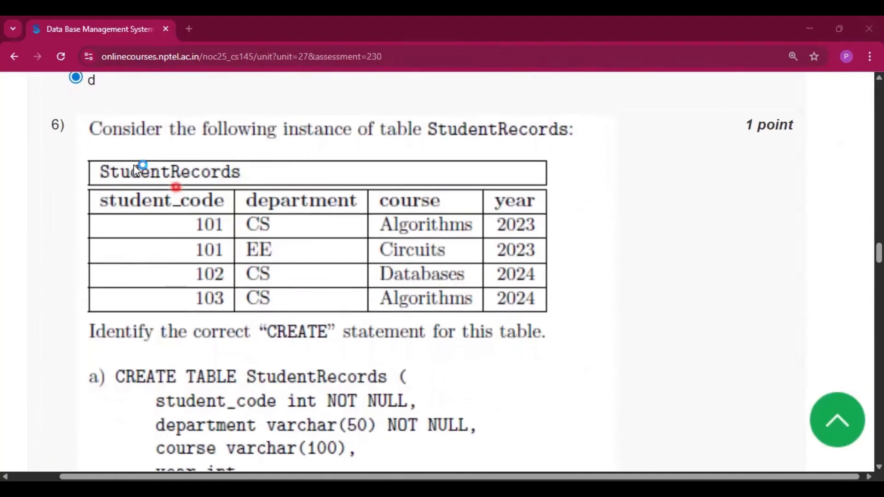
mouse_move(542, 138)
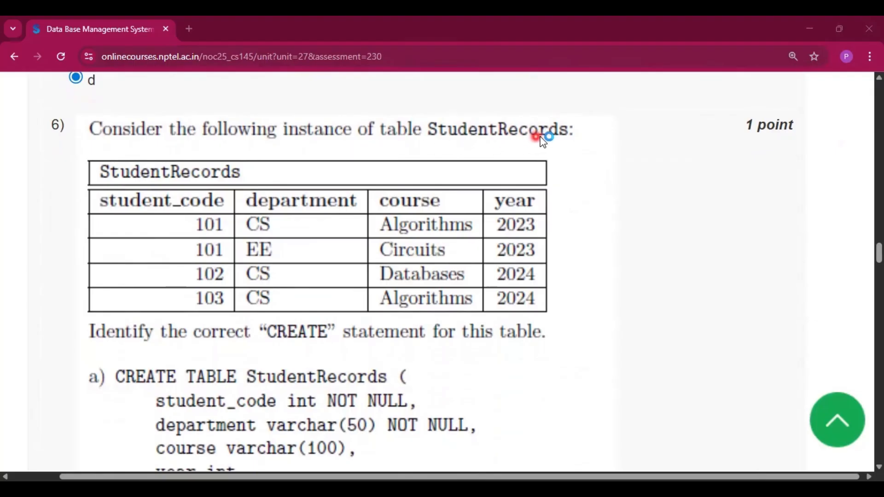
Step: Mark option c for question 6's StudentRecords CREATE statement
scroll("down", 3)
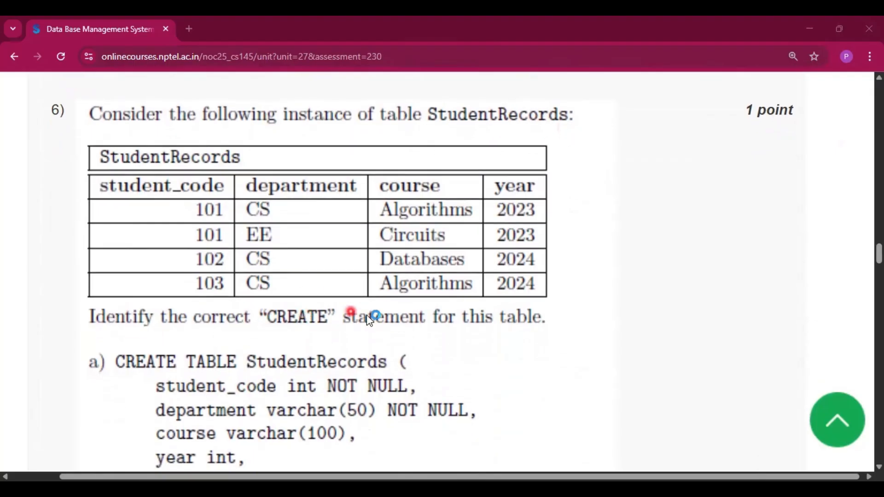
scroll("down", 3)
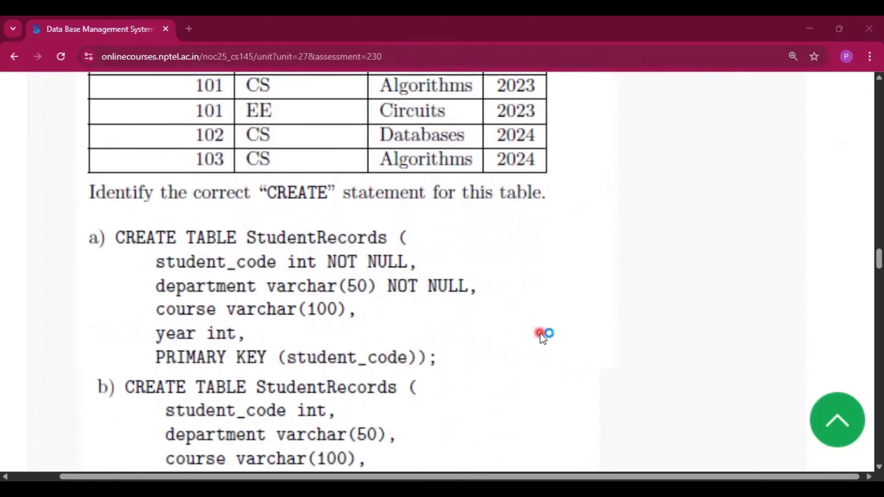
scroll("down", 3)
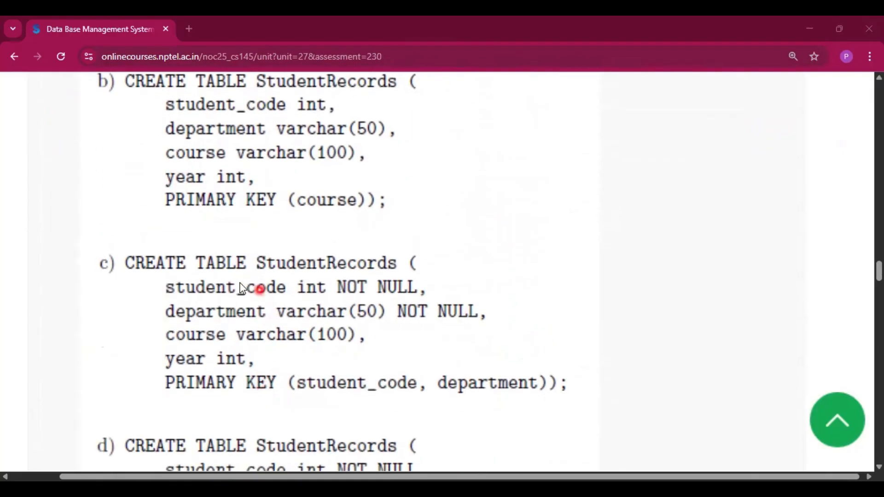
mouse_move(389, 407)
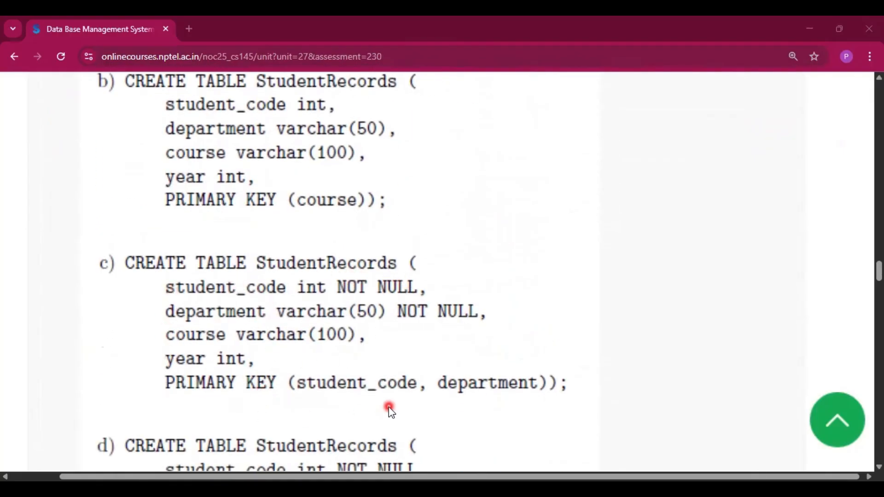
left_click(75, 351)
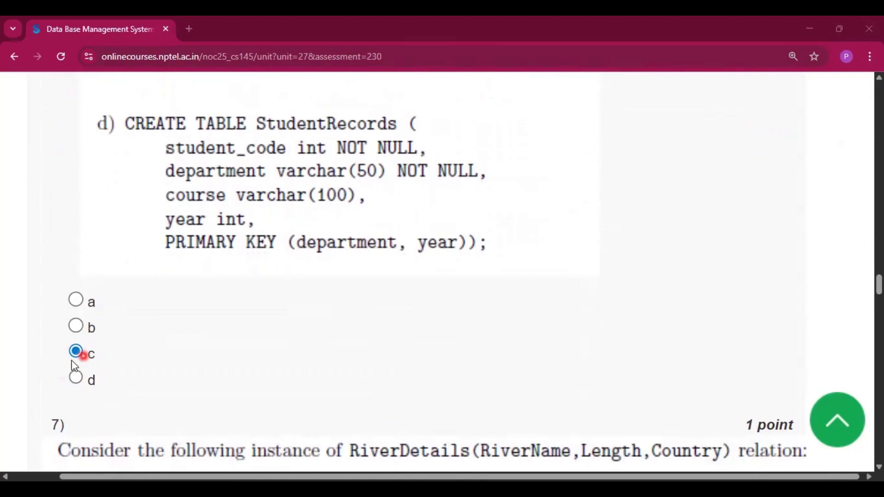
mouse_move(321, 333)
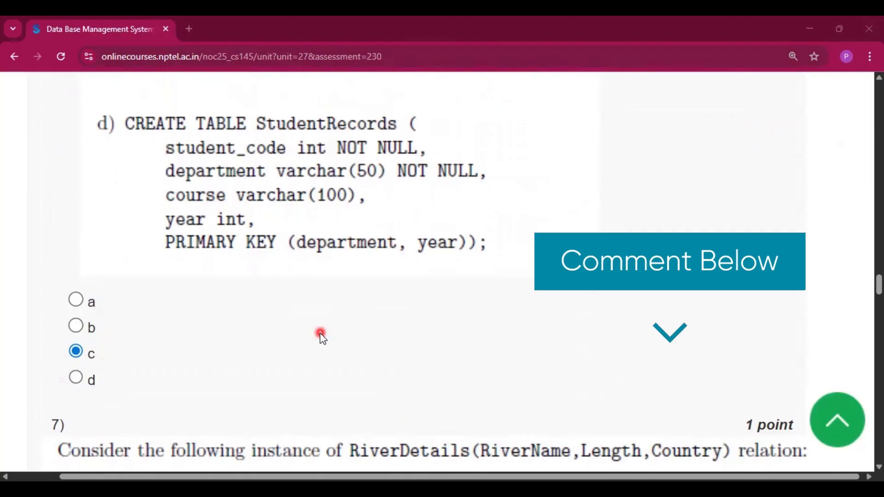
scroll("down", 3)
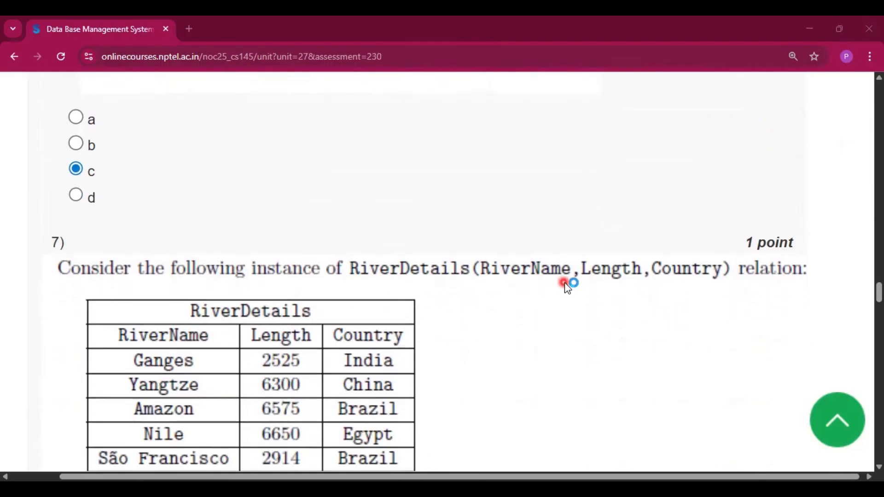
mouse_move(772, 293)
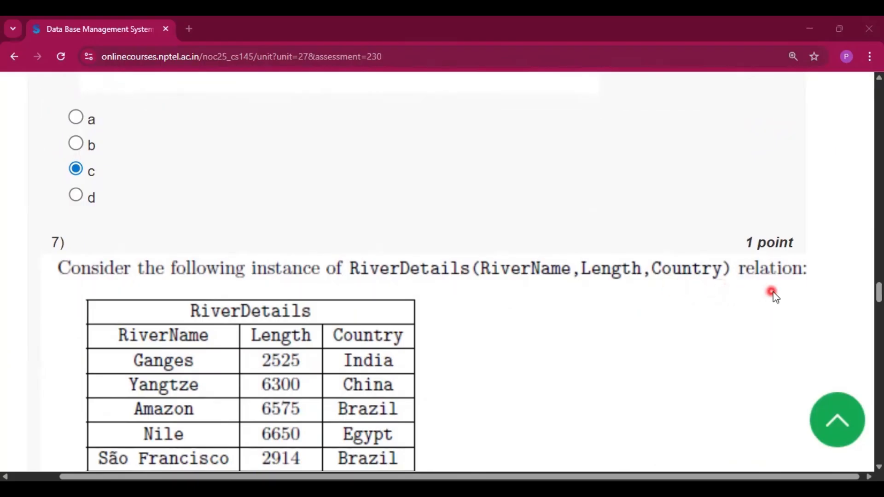
Step: Review questions 7 and 8 on RiverDetails with answers Nile (a) and 6650 (b) selected
scroll("down", 3)
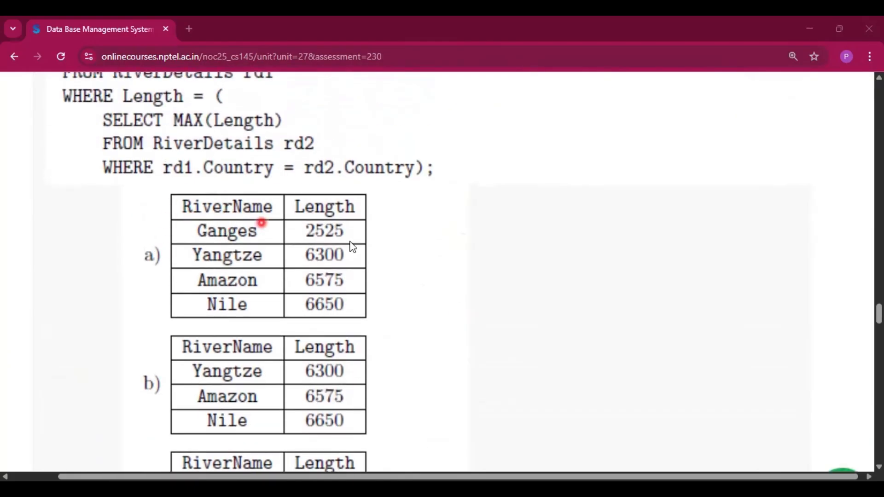
scroll("down", 3)
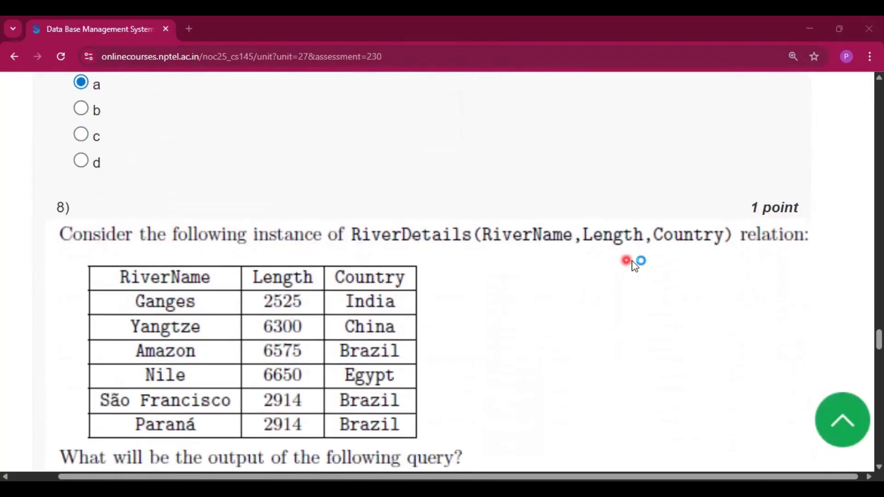
scroll("down", 3)
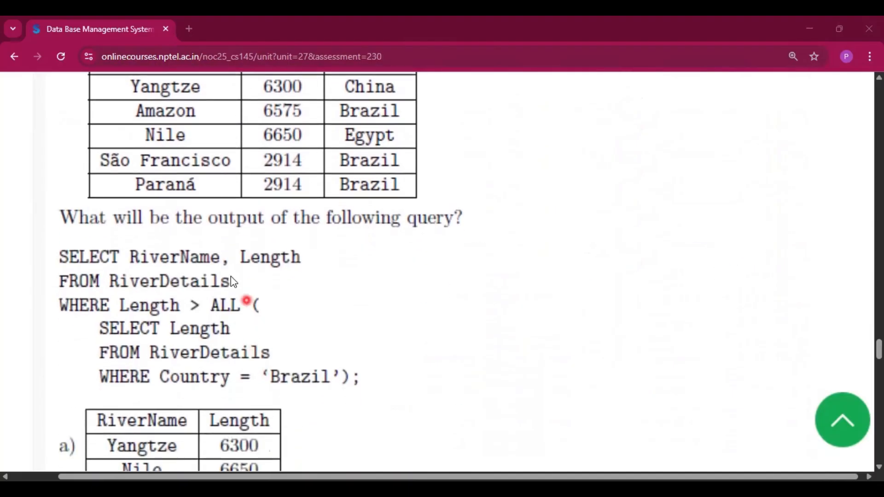
scroll("down", 3)
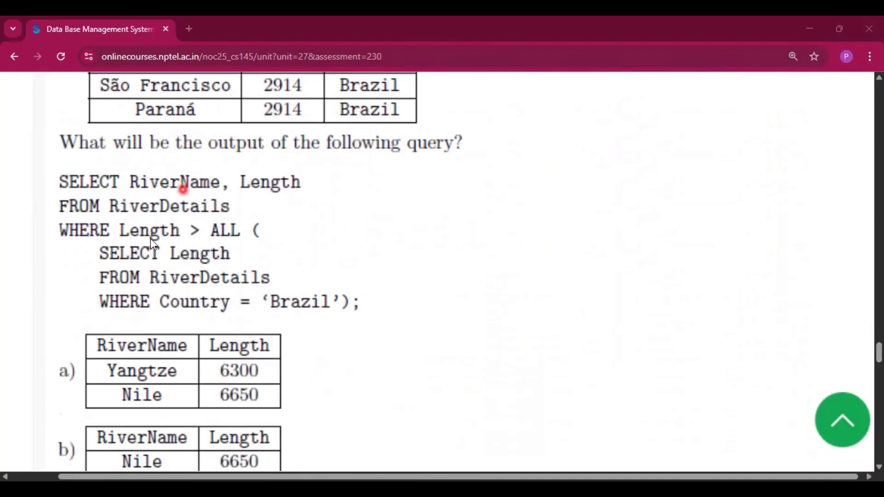
scroll("down", 3)
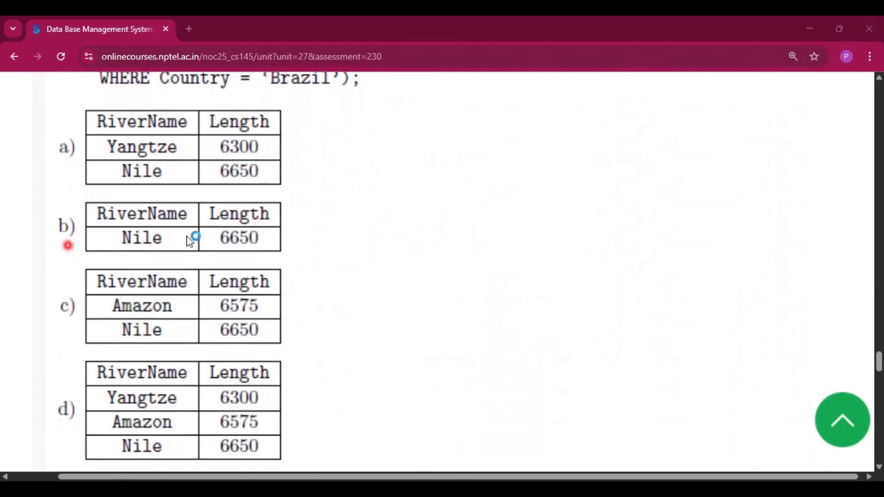
mouse_move(323, 263)
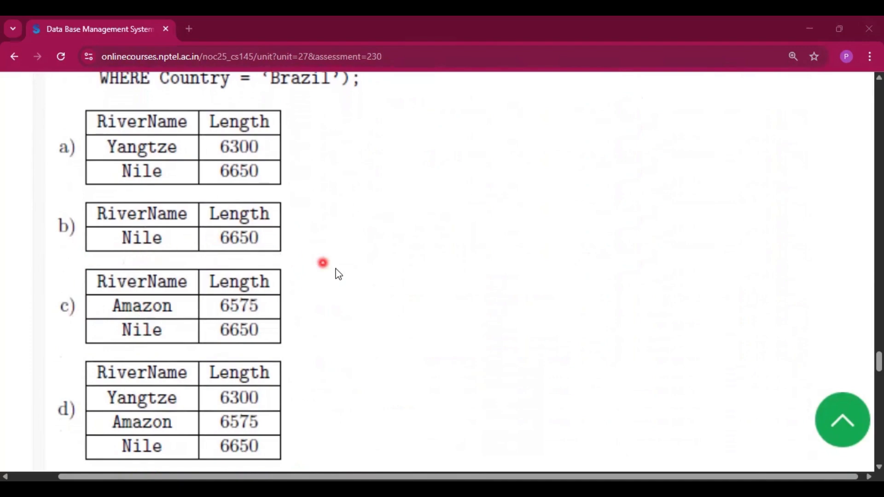
scroll("down", 3)
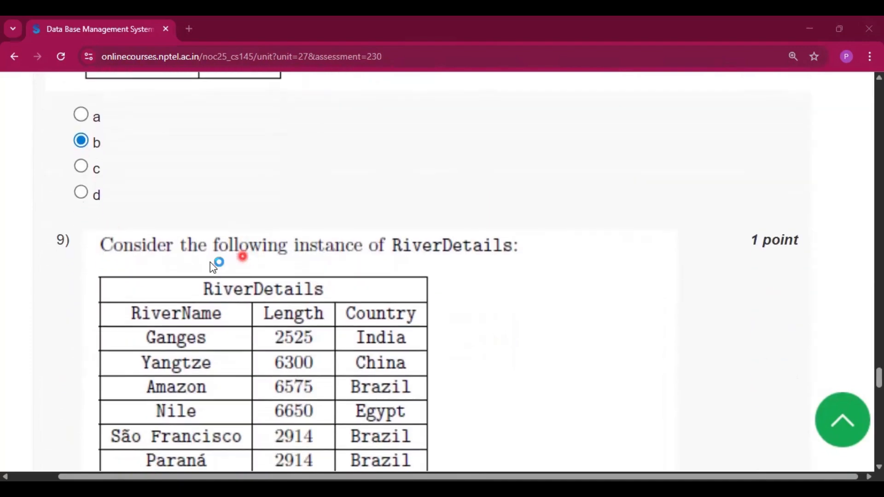
mouse_move(502, 253)
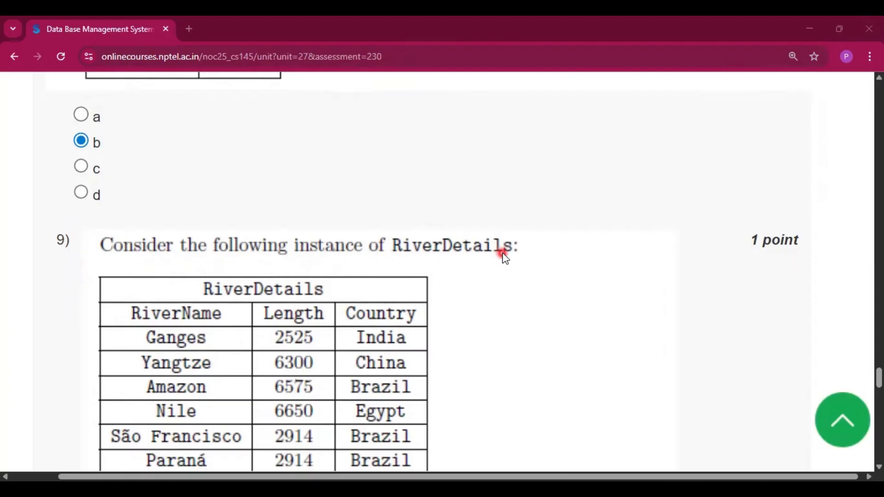
Step: Mark option c, the IN clause query, for question 9 on rivers from China or Egypt
scroll("down", 3)
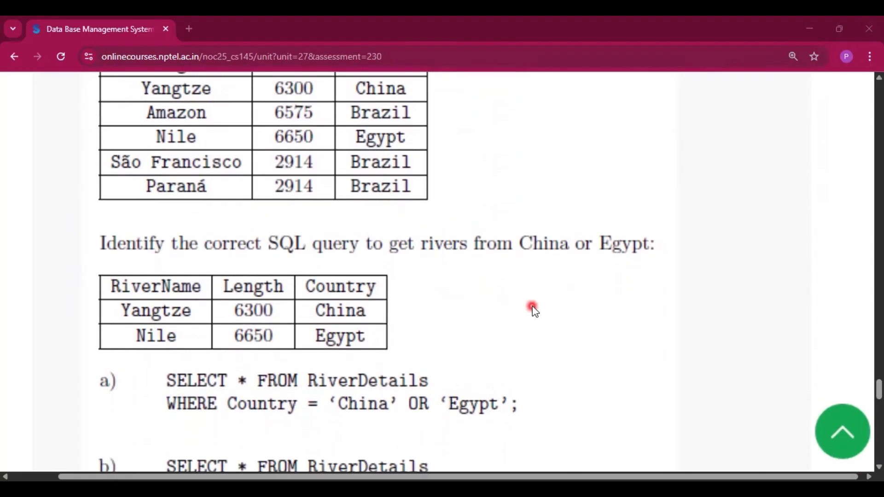
scroll("down", 3)
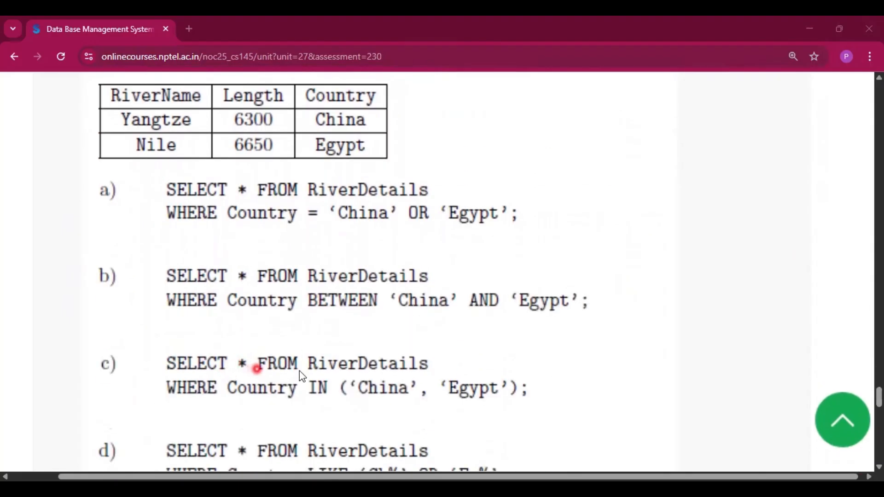
mouse_move(457, 409)
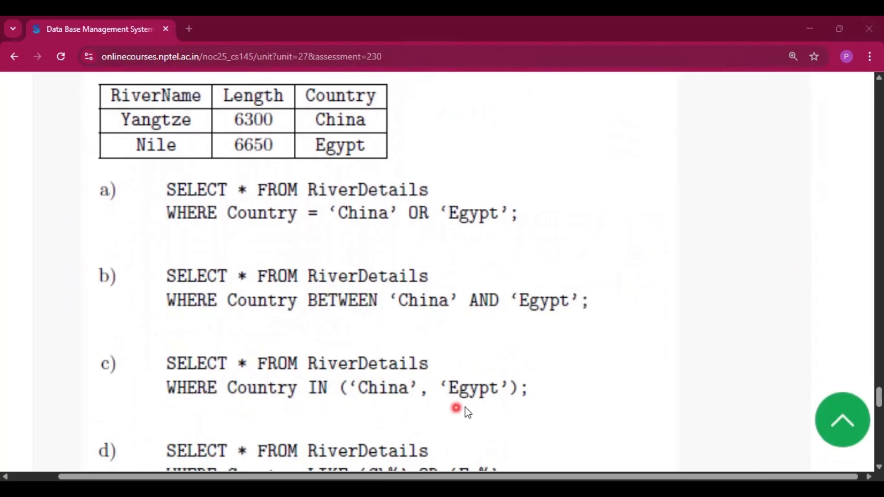
left_click(80, 344)
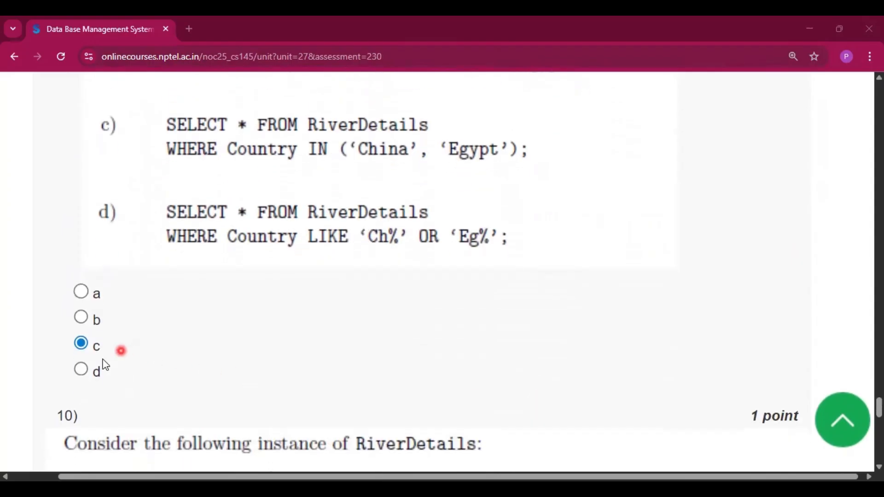
scroll("down", 3)
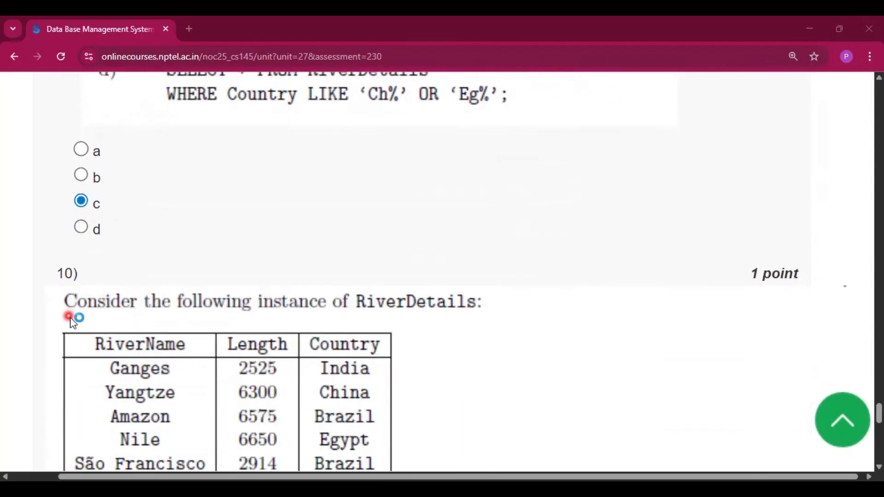
Step: Mark option c, the BETWEEN … AND query, for question 10 above Submit Answers
scroll("down", 3)
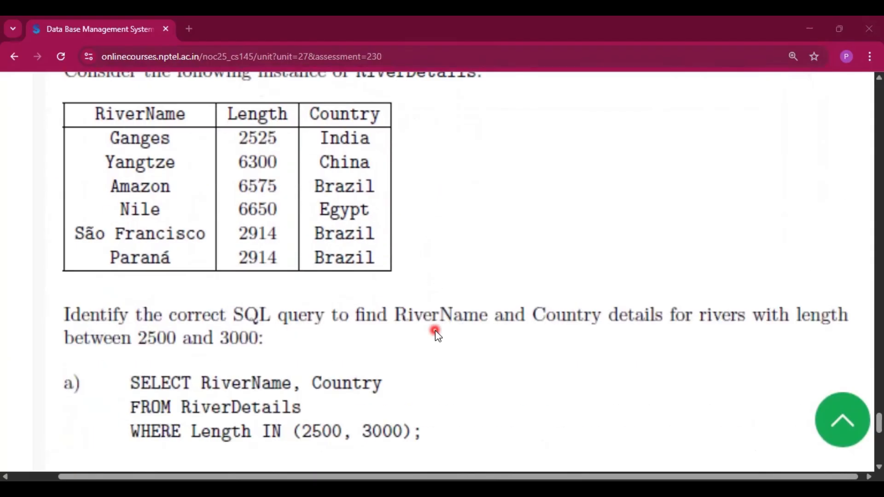
scroll("down", 3)
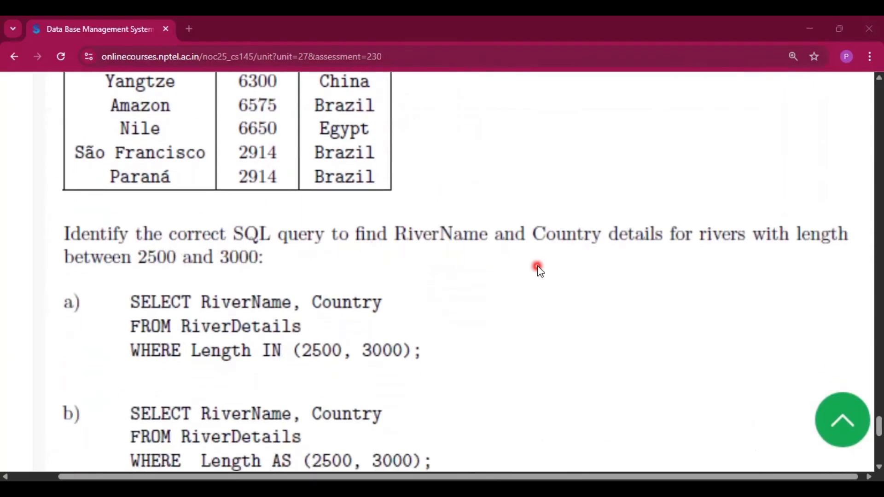
mouse_move(355, 308)
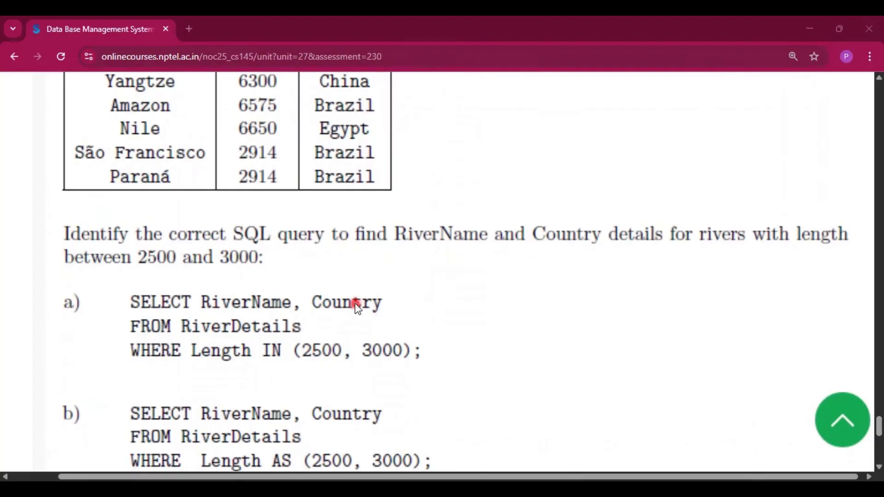
scroll("down", 3)
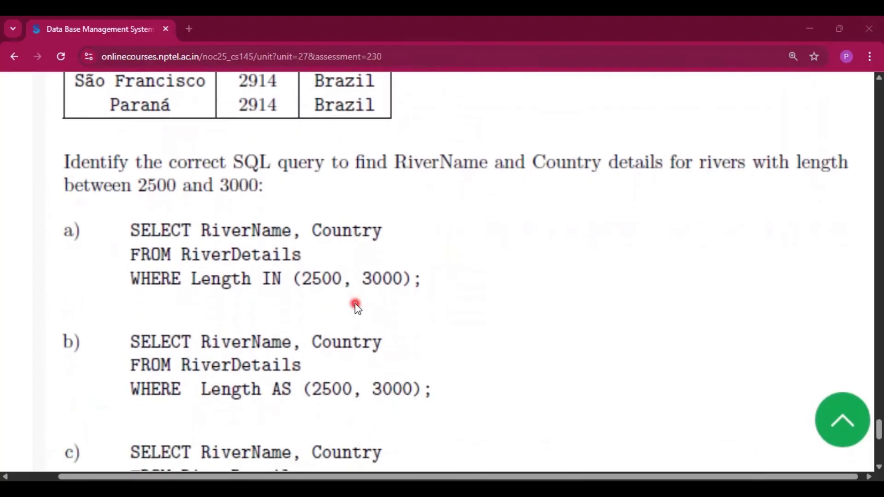
scroll("down", 3)
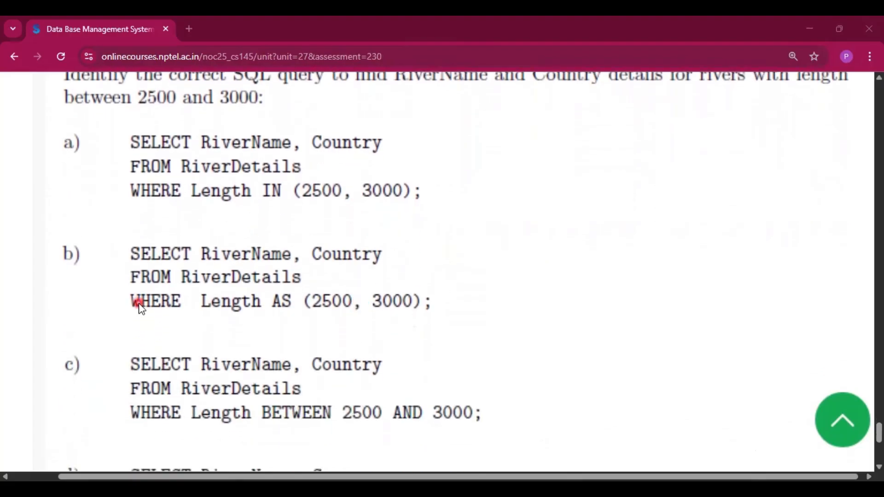
scroll("down", 3)
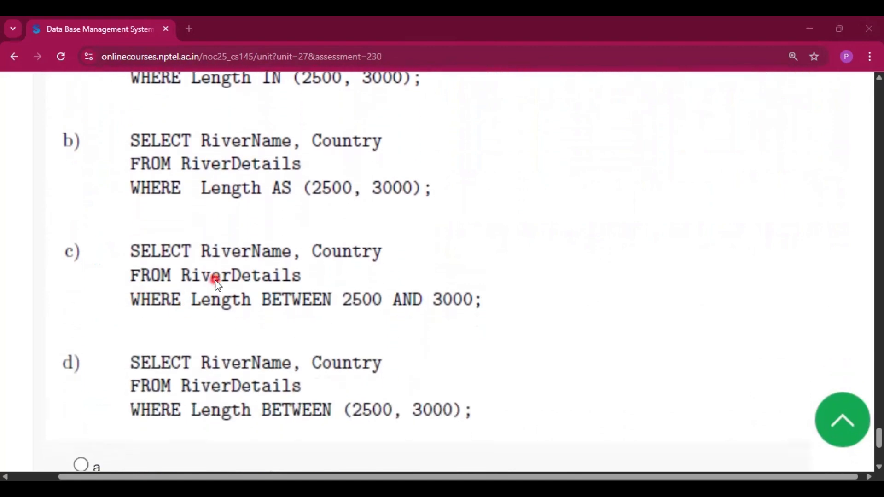
mouse_move(239, 315)
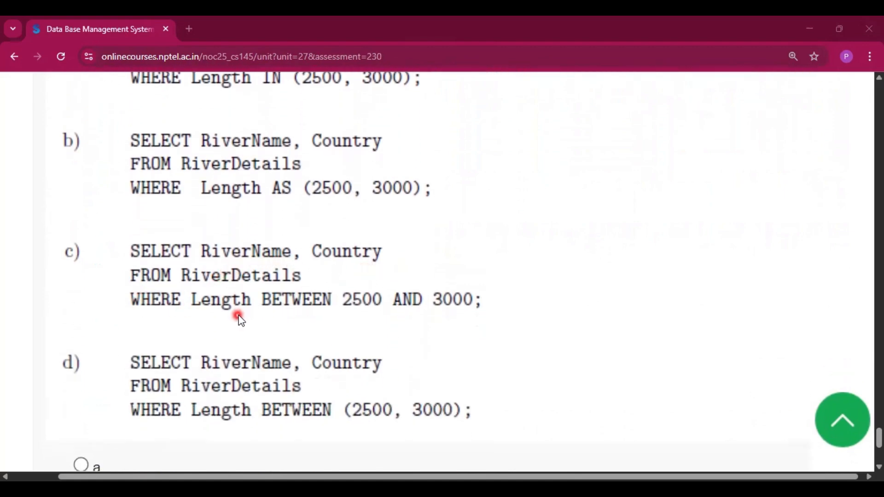
mouse_move(349, 321)
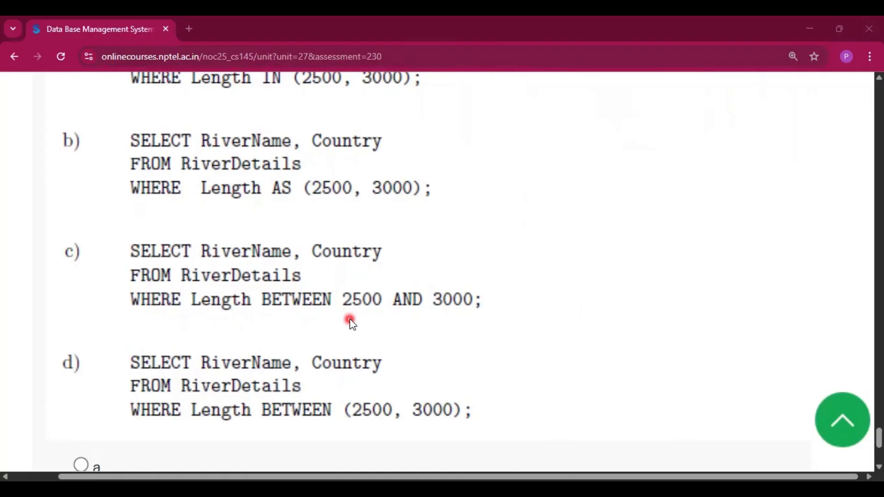
scroll("down", 3)
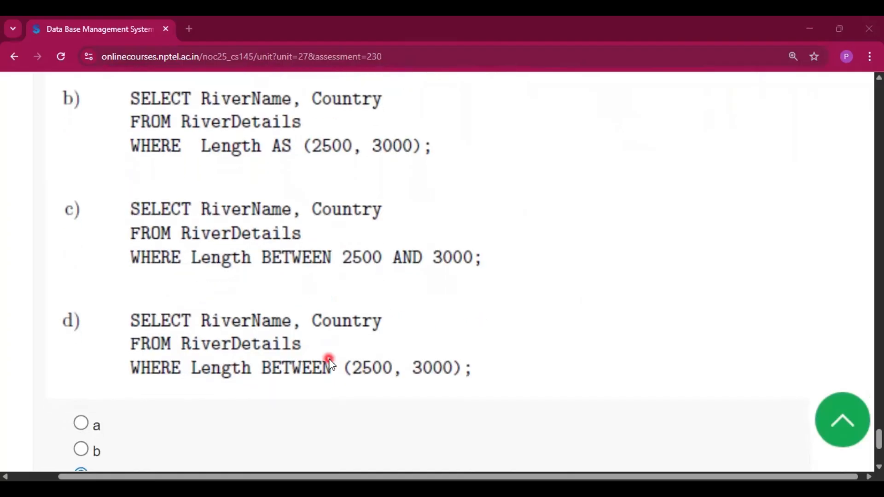
left_click(81, 280)
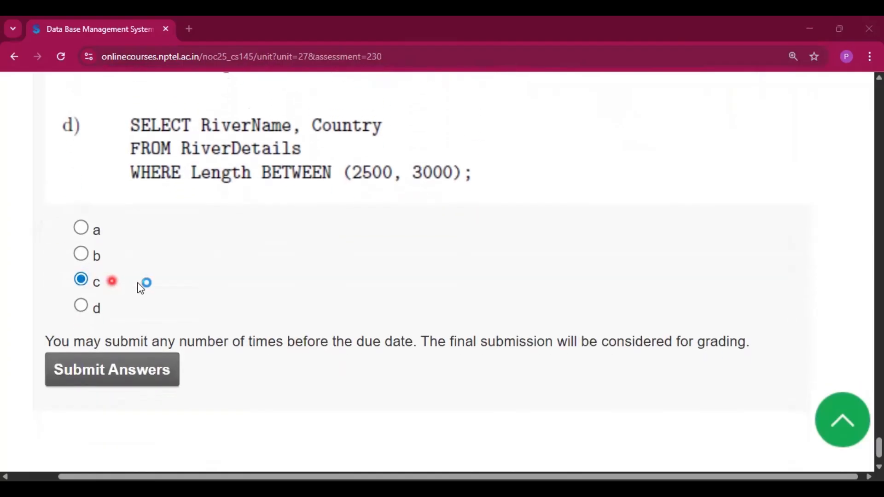